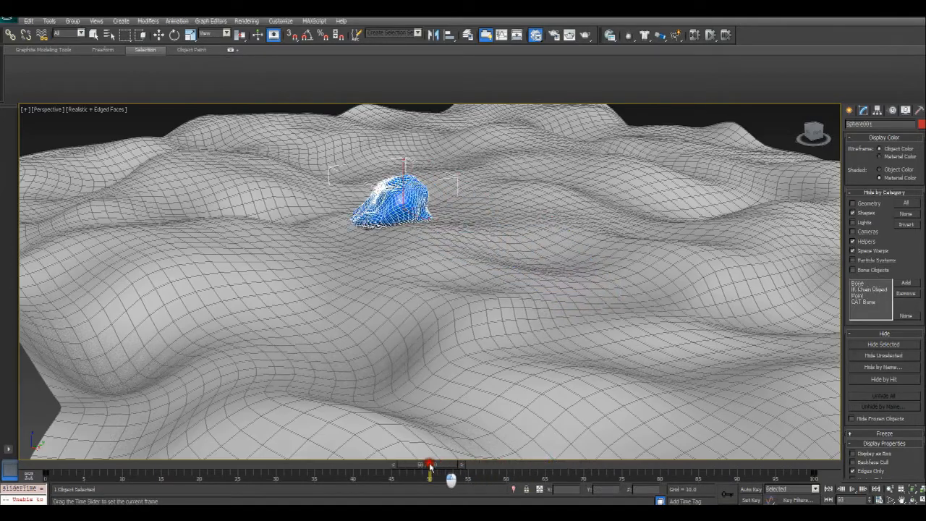
Scrub the time slider to preview the rock rolling across the bumpy terrain.
{"action": "left_click_drag", "start_coordinate": [432, 475], "coordinate": [282, 474]}
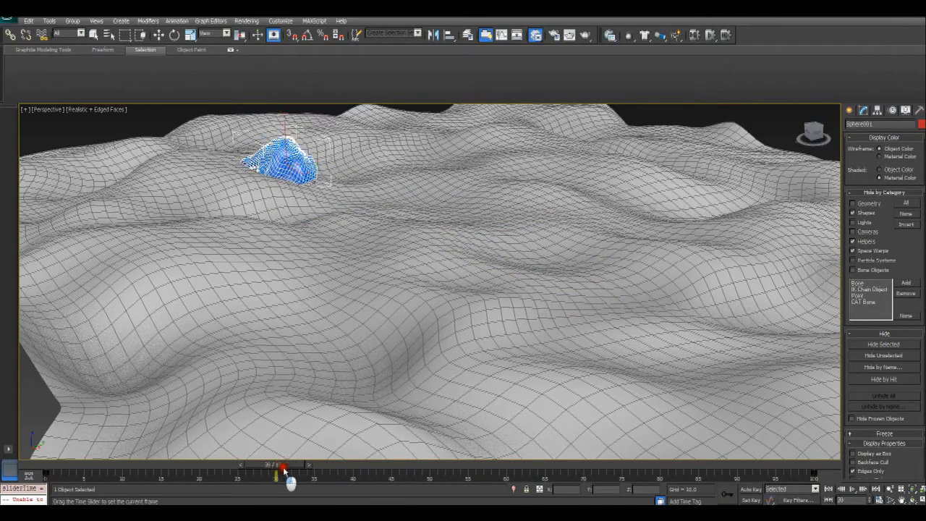
{"action": "left_click_drag", "start_coordinate": [283, 476], "coordinate": [371, 476]}
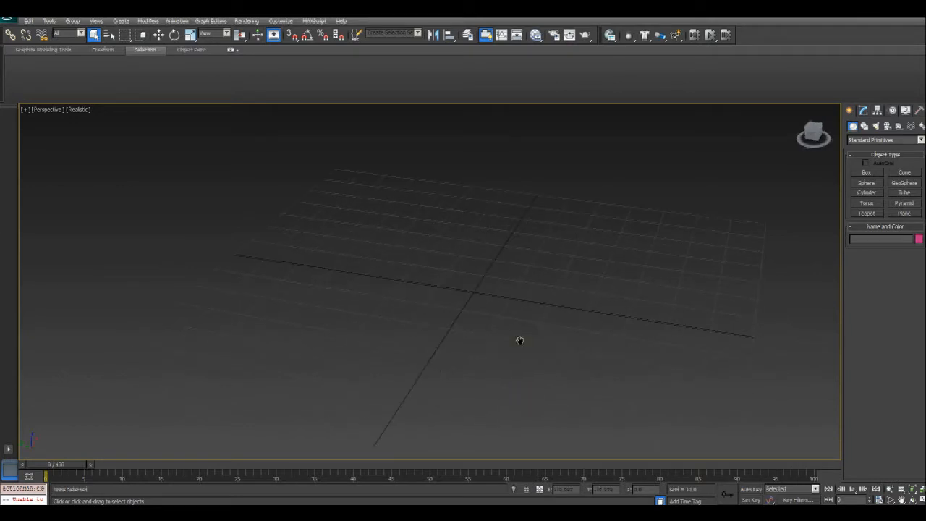
Draw a sphere primitive in the viewport.
{"action": "left_click", "coordinate": [865, 183]}
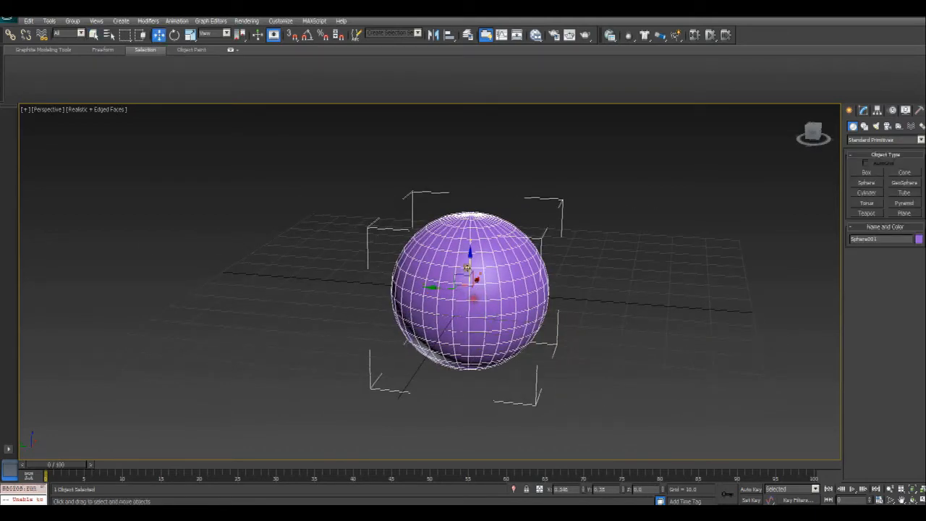
{"action": "left_click_drag", "start_coordinate": [469, 278], "coordinate": [478, 199]}
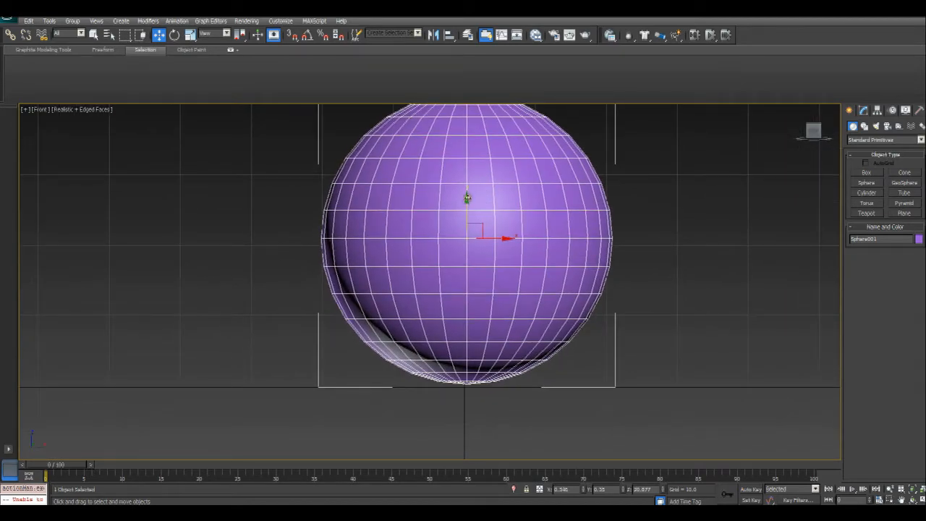
{"action": "left_click_drag", "start_coordinate": [466, 214], "coordinate": [466, 224]}
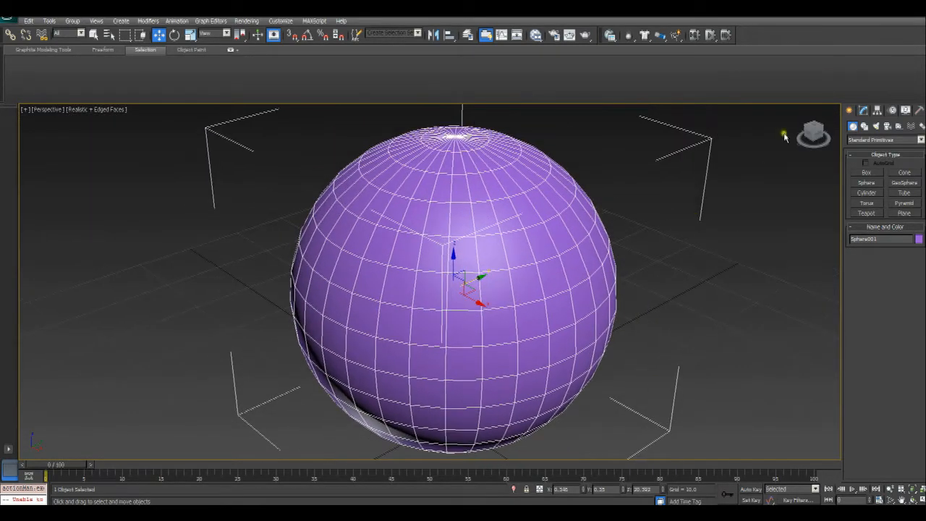
Deform the sphere with a Noise modifier into a lumpy rock shape.
{"action": "left_click", "coordinate": [871, 110]}
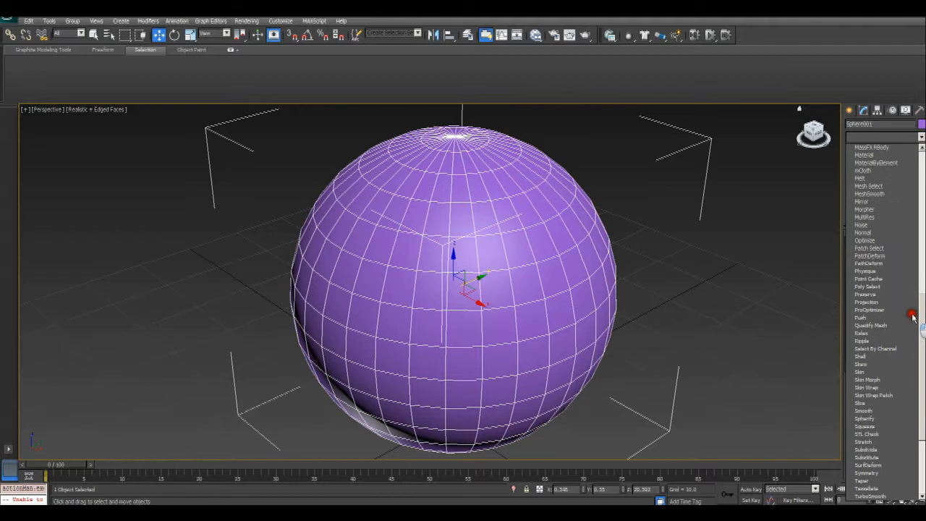
{"action": "left_click", "coordinate": [861, 224]}
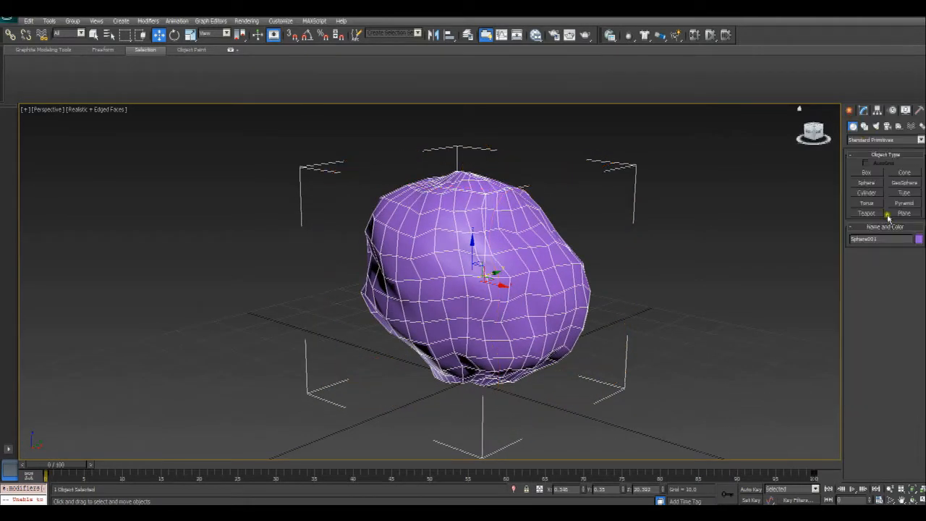
Create a Dummy helper and align it centre to centre on the rock.
{"action": "left_click", "coordinate": [920, 140]}
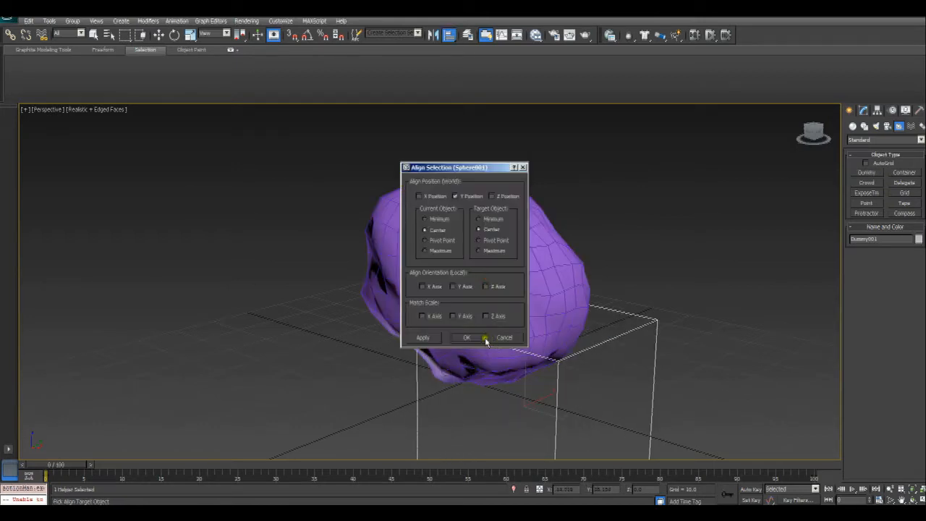
{"action": "left_click", "coordinate": [420, 196]}
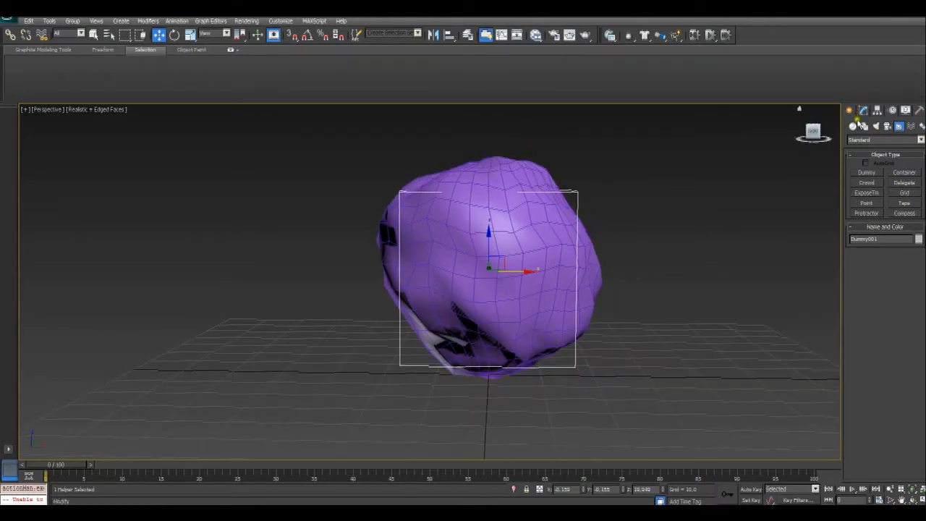
Draw an FFD(Box) space warp lattice in the scene.
{"action": "left_click", "coordinate": [912, 128]}
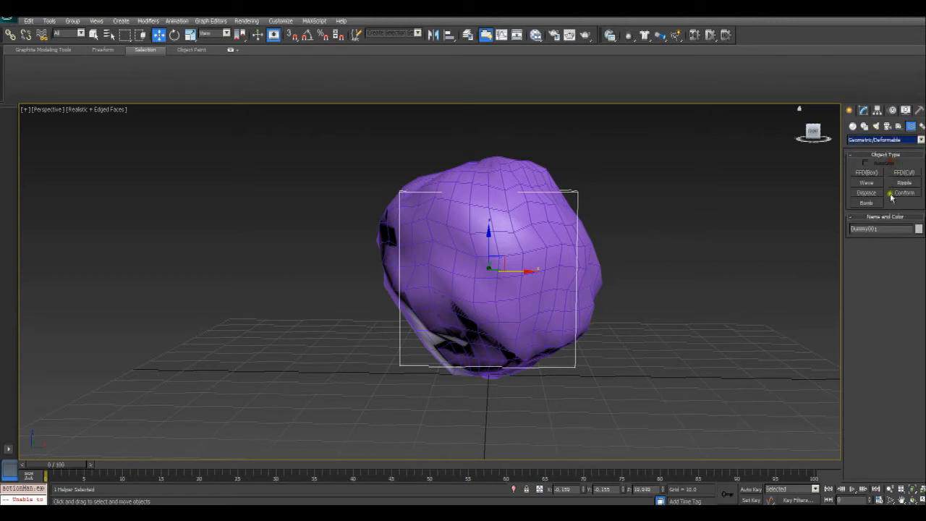
{"action": "left_click", "coordinate": [865, 174]}
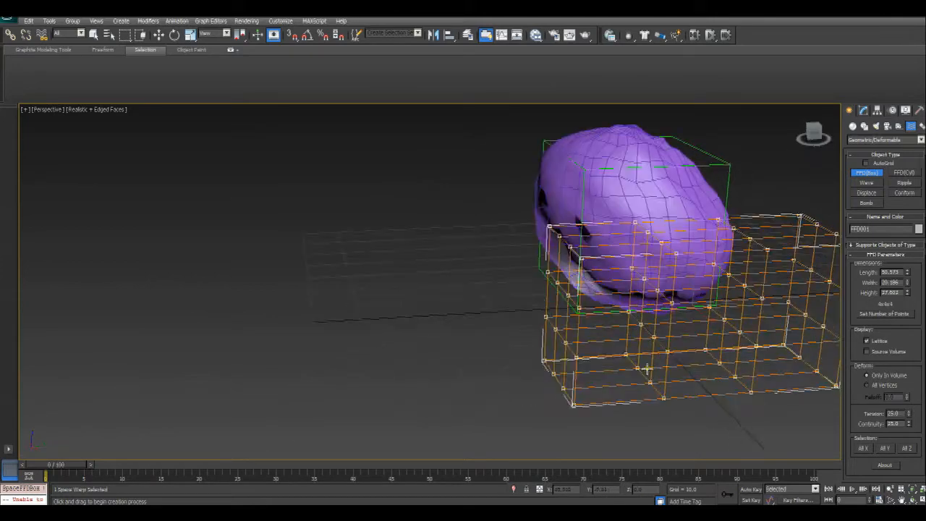
{"action": "left_click_drag", "start_coordinate": [644, 362], "coordinate": [564, 341]}
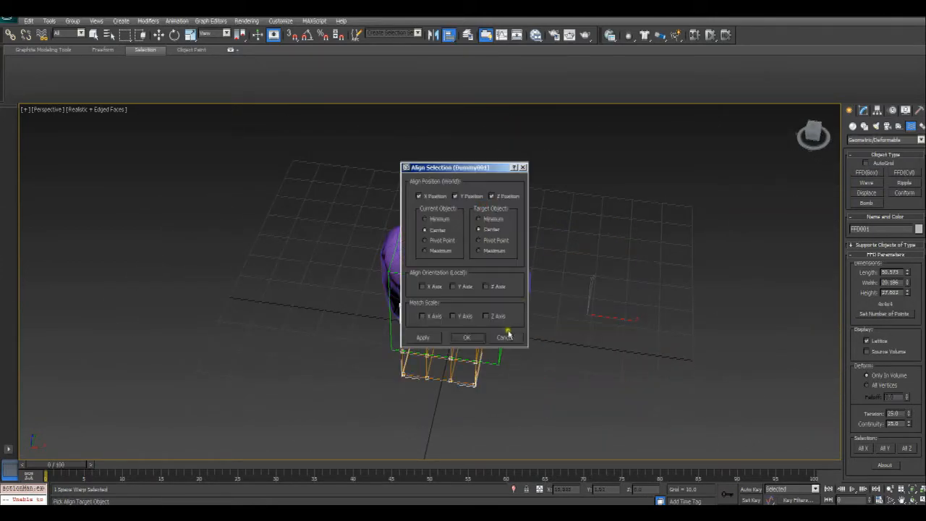
Align the lattice to the rock and enlarge it to enclose the rock.
{"action": "left_click", "coordinate": [504, 338]}
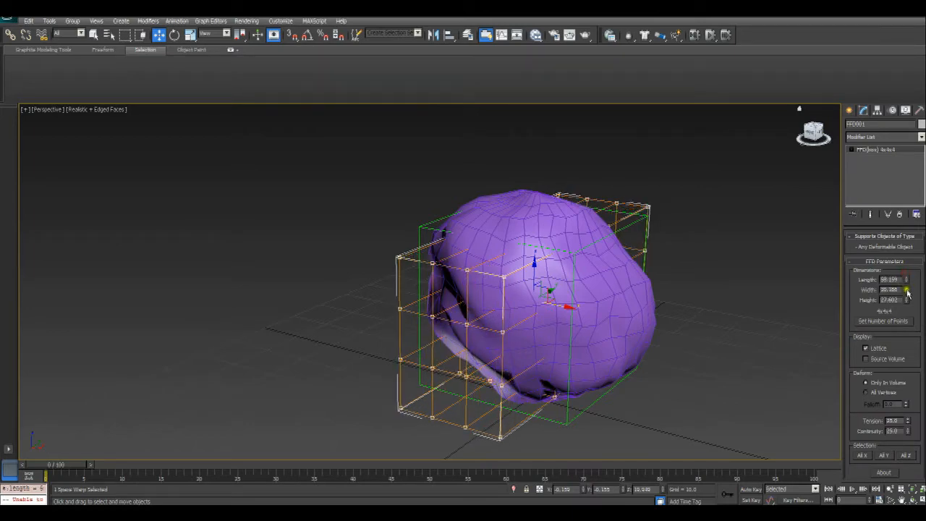
{"action": "left_click_drag", "start_coordinate": [907, 290], "coordinate": [906, 260]}
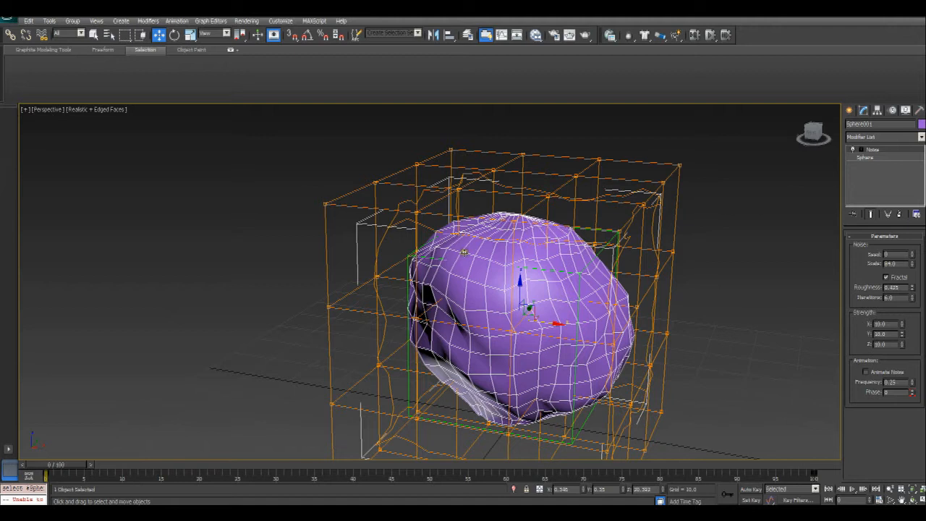
Bind the rock to the FFD lattice and enter its Control Points sub-object level.
{"action": "left_click", "coordinate": [46, 35]}
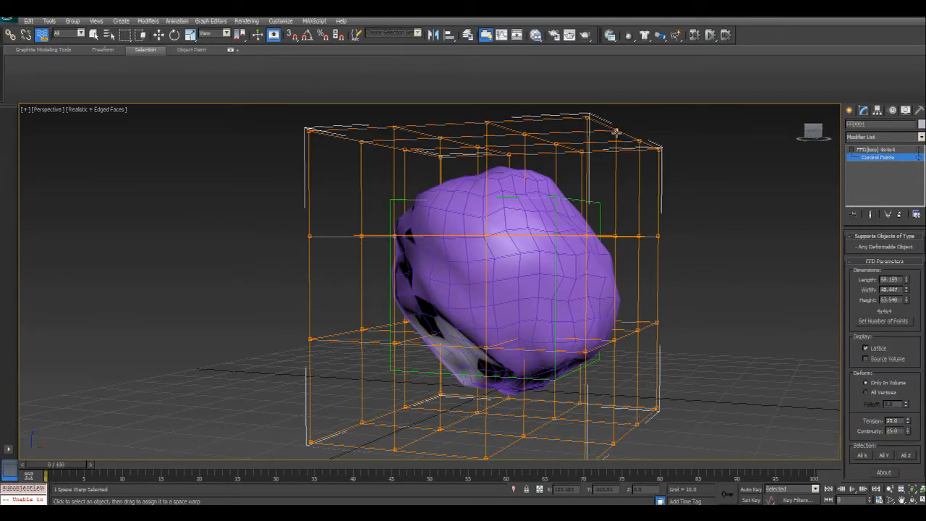
{"action": "left_click", "coordinate": [877, 158]}
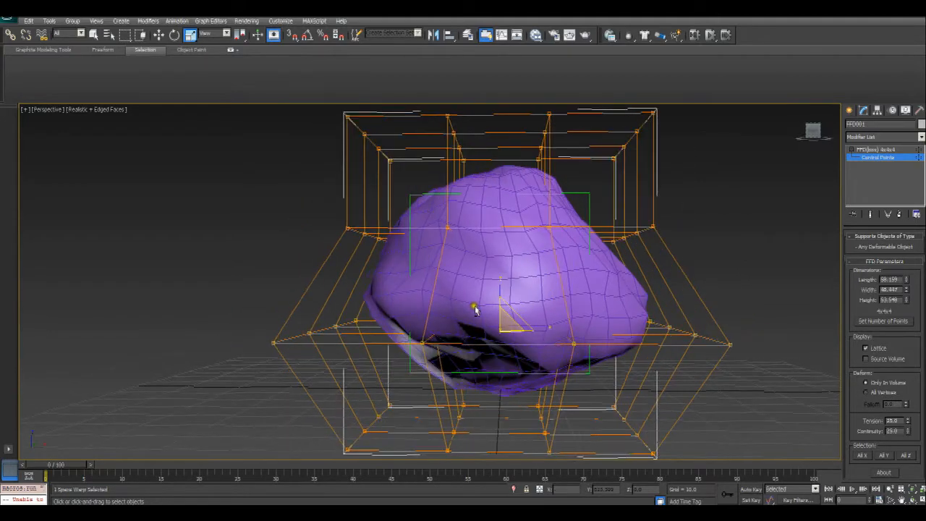
Move lattice control points to start reshaping the rock's base from several angles.
{"action": "left_click_drag", "start_coordinate": [478, 312], "coordinate": [333, 373]}
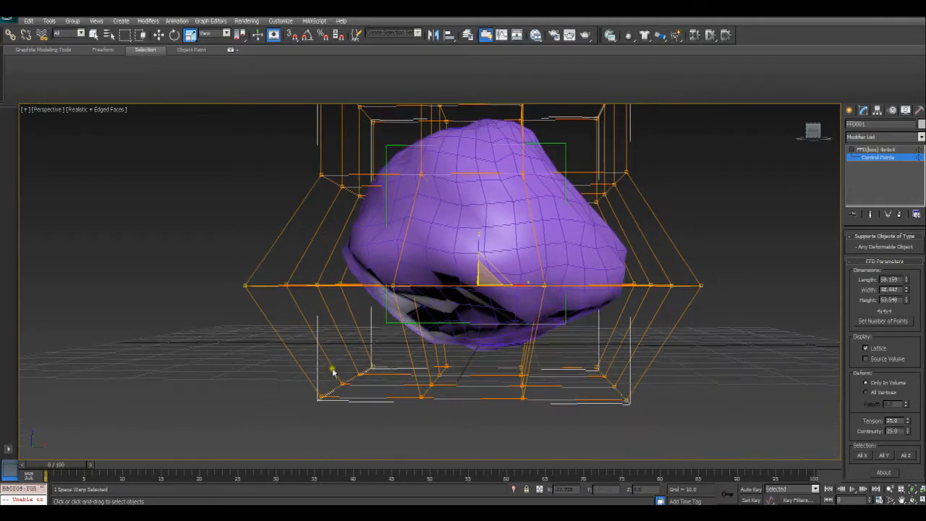
{"action": "left_click_drag", "start_coordinate": [332, 374], "coordinate": [431, 292]}
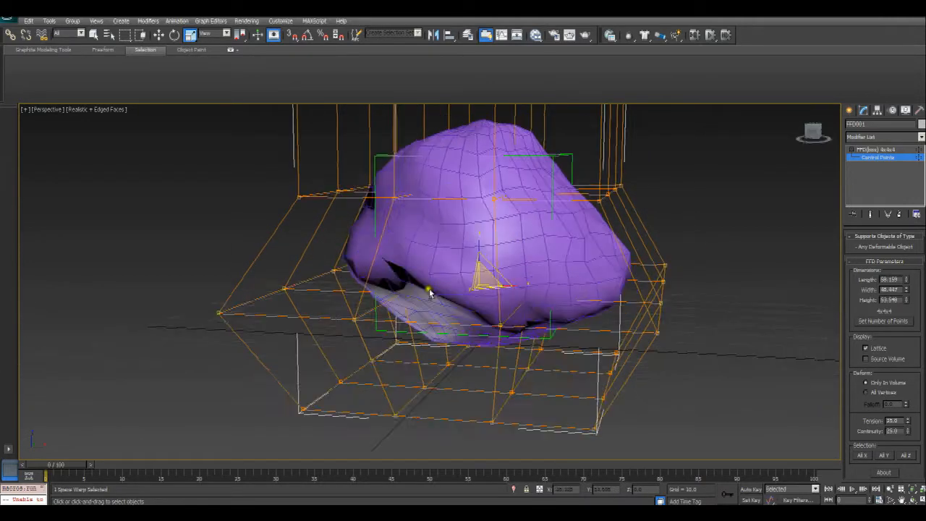
{"action": "left_click_drag", "start_coordinate": [429, 292], "coordinate": [558, 316]}
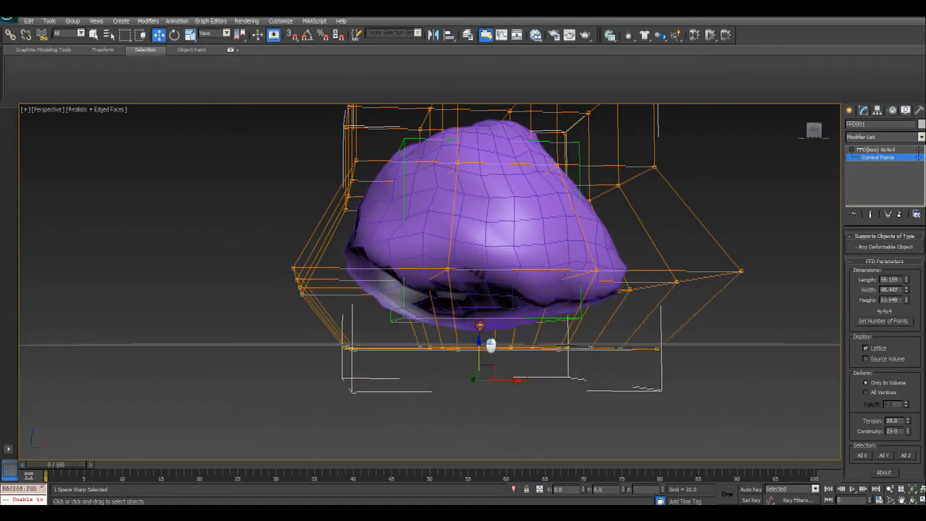
{"action": "left_click_drag", "start_coordinate": [491, 347], "coordinate": [486, 330]}
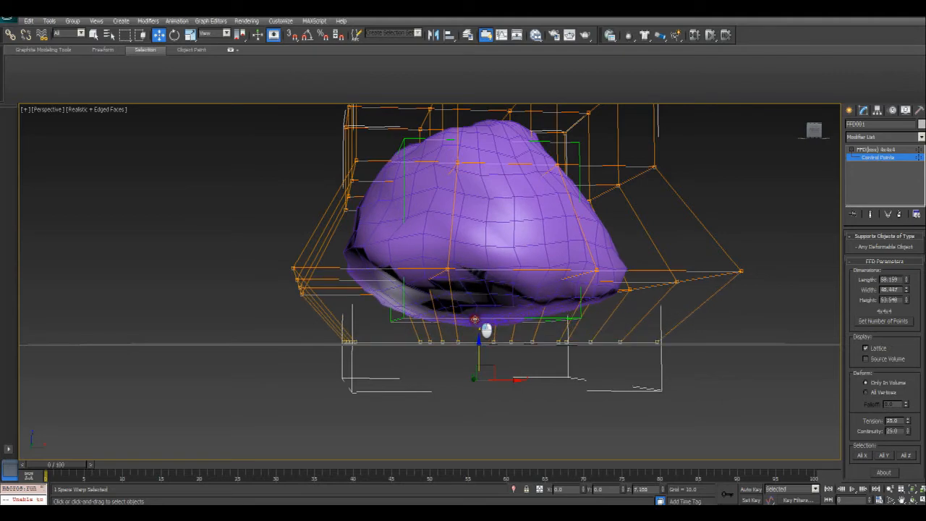
{"action": "left_click_drag", "start_coordinate": [478, 345], "coordinate": [477, 334]}
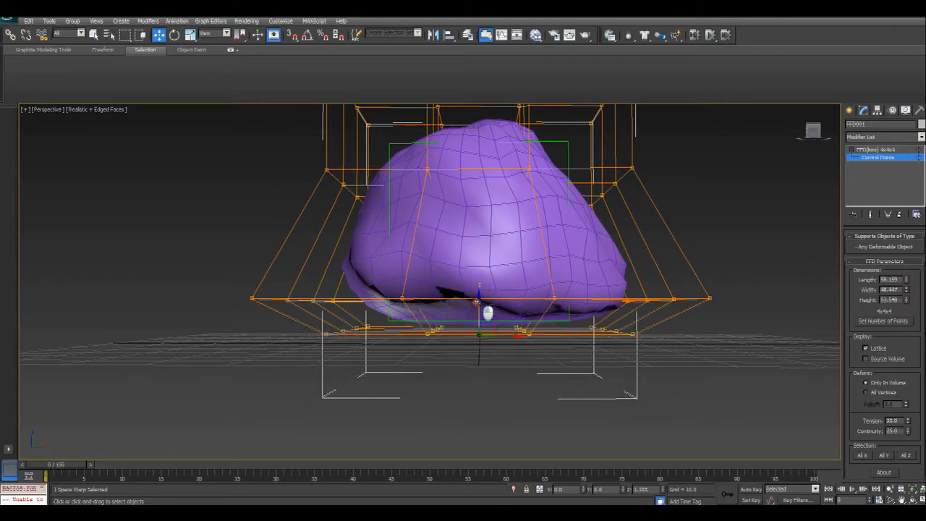
{"action": "left_click_drag", "start_coordinate": [478, 300], "coordinate": [479, 302]}
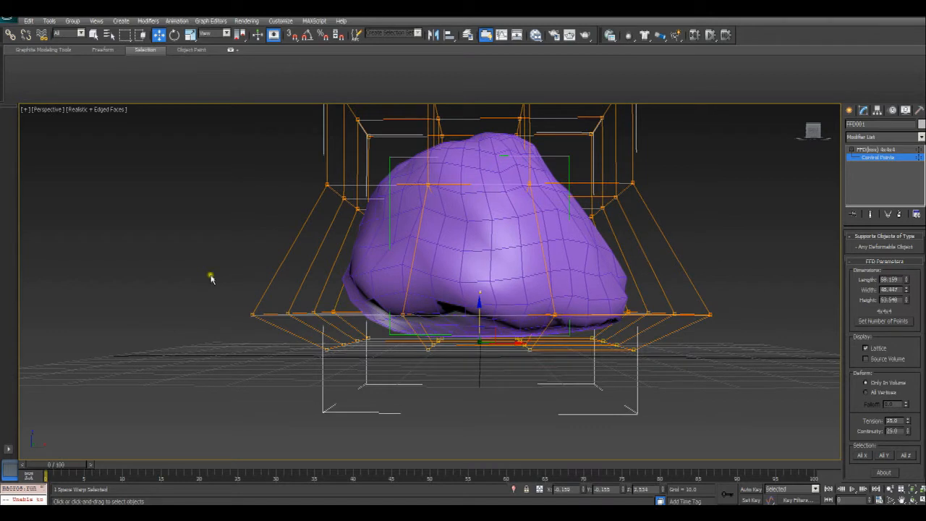
Select the bottom row of lattice points and raise them to flatten the rock's base.
{"action": "left_click_drag", "start_coordinate": [210, 278], "coordinate": [790, 330]}
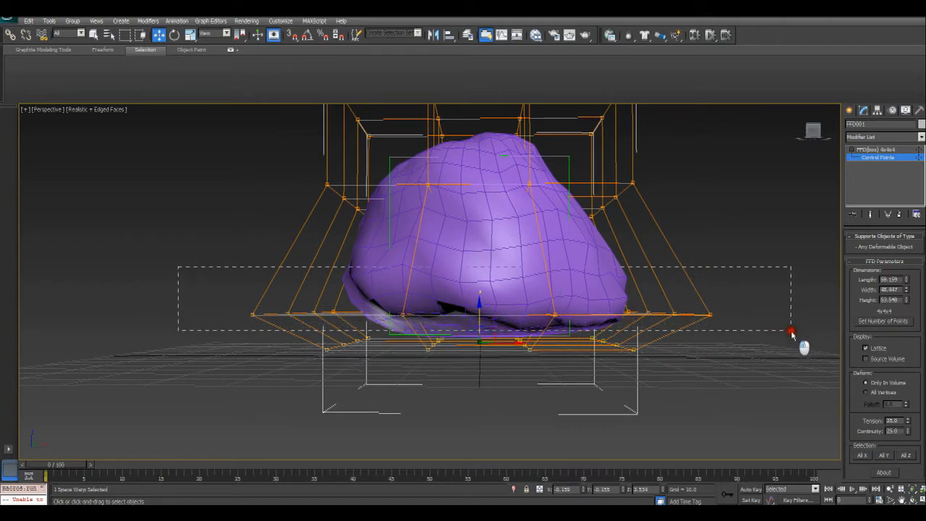
{"action": "left_click_drag", "start_coordinate": [790, 333], "coordinate": [514, 322]}
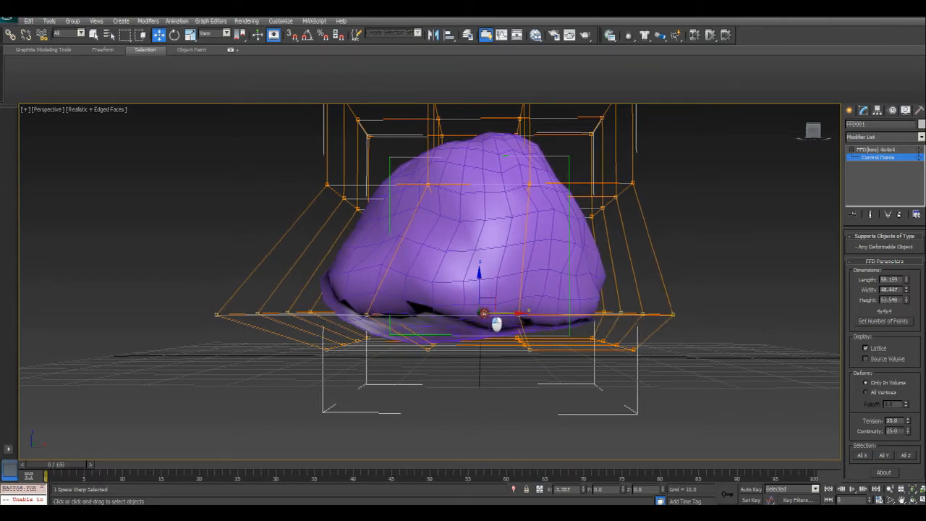
{"action": "left_click_drag", "start_coordinate": [495, 321], "coordinate": [694, 307]}
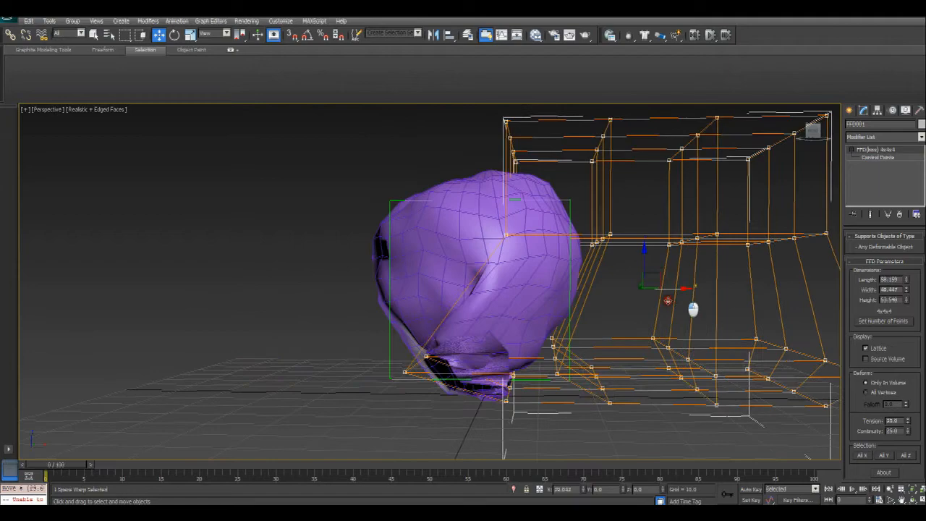
Orbit the view around the reshaped rock in its lattice.
{"action": "left_click_drag", "start_coordinate": [693, 310], "coordinate": [603, 313]}
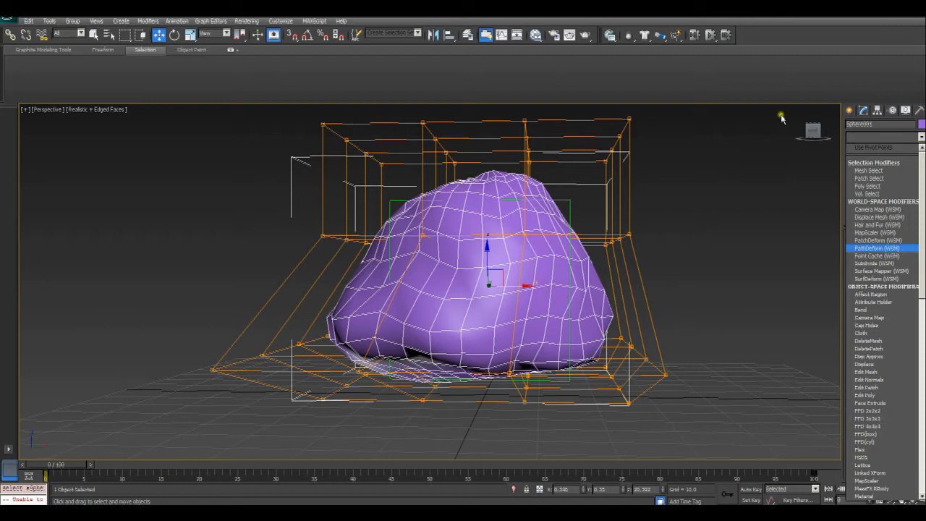
{"action": "mouse_move", "coordinate": [725, 298]}
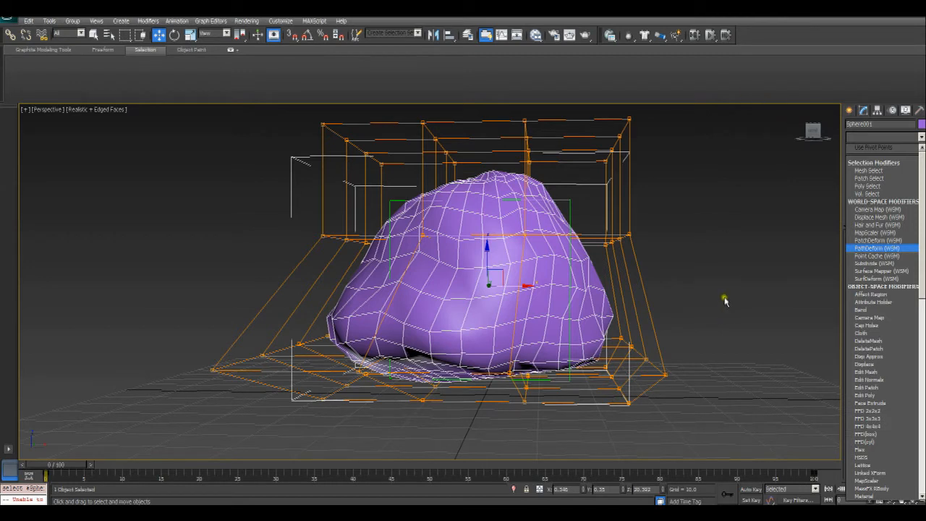
{"action": "mouse_move", "coordinate": [734, 304]}
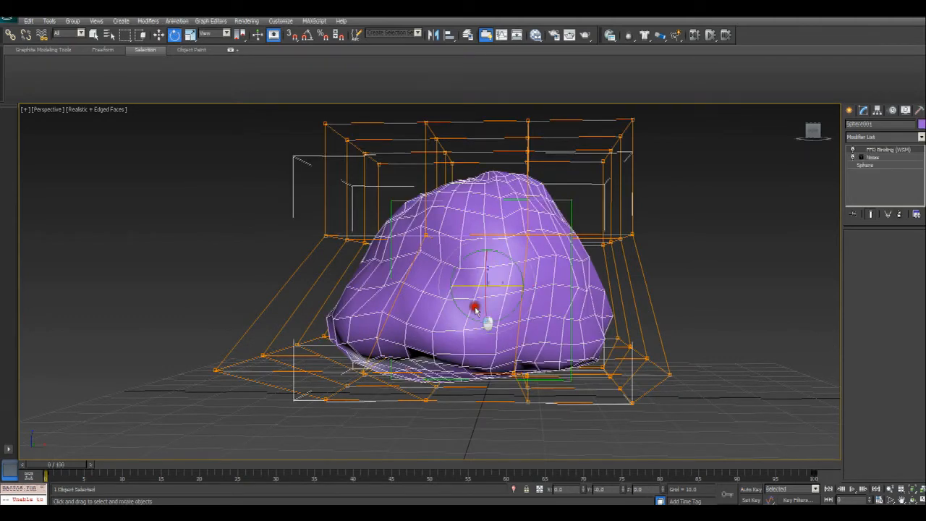
Pull lattice points to push the rock's peak sideways into a lopsided boulder.
{"action": "left_click_drag", "start_coordinate": [475, 307], "coordinate": [487, 254]}
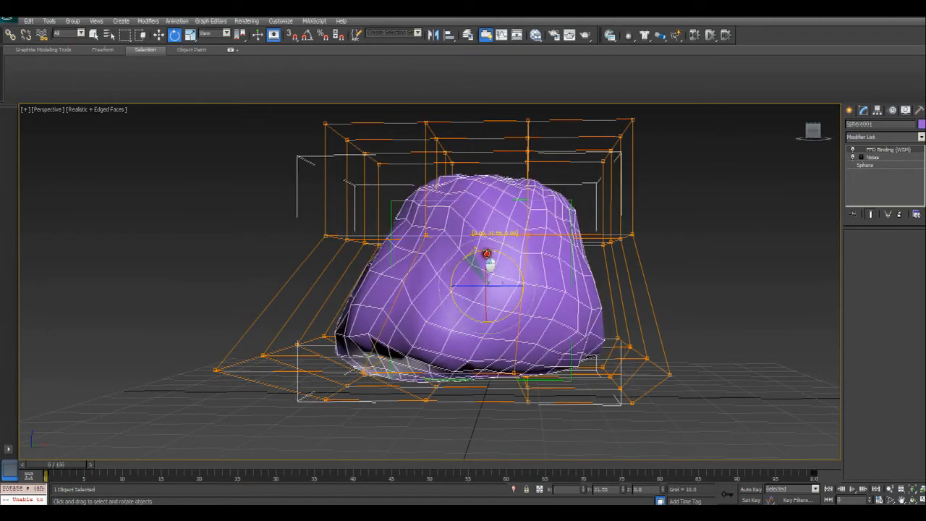
{"action": "left_click_drag", "start_coordinate": [487, 251], "coordinate": [563, 254]}
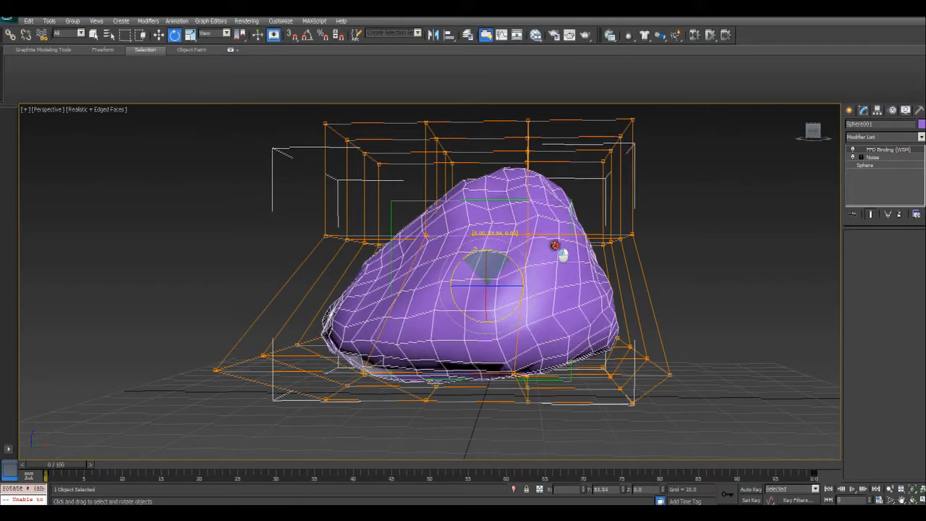
{"action": "left_click_drag", "start_coordinate": [557, 249], "coordinate": [651, 238]}
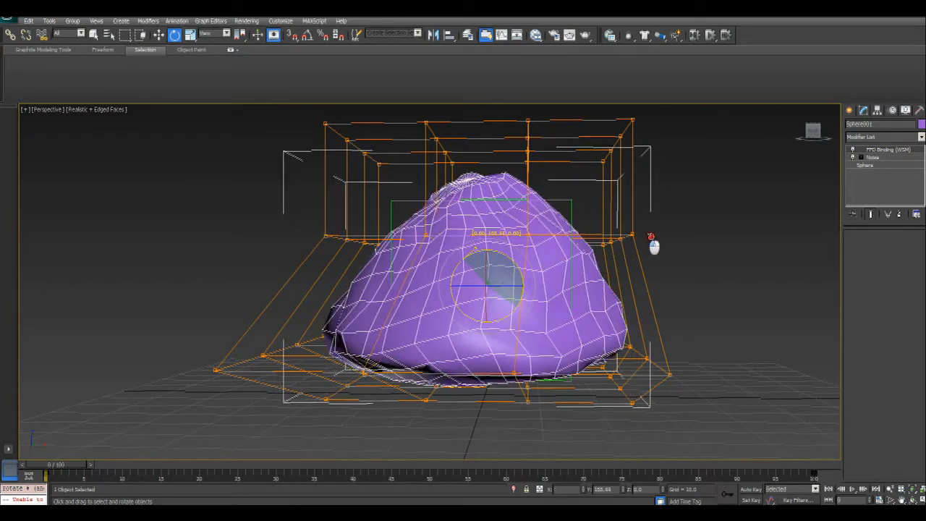
{"action": "left_click_drag", "start_coordinate": [651, 239], "coordinate": [779, 220]}
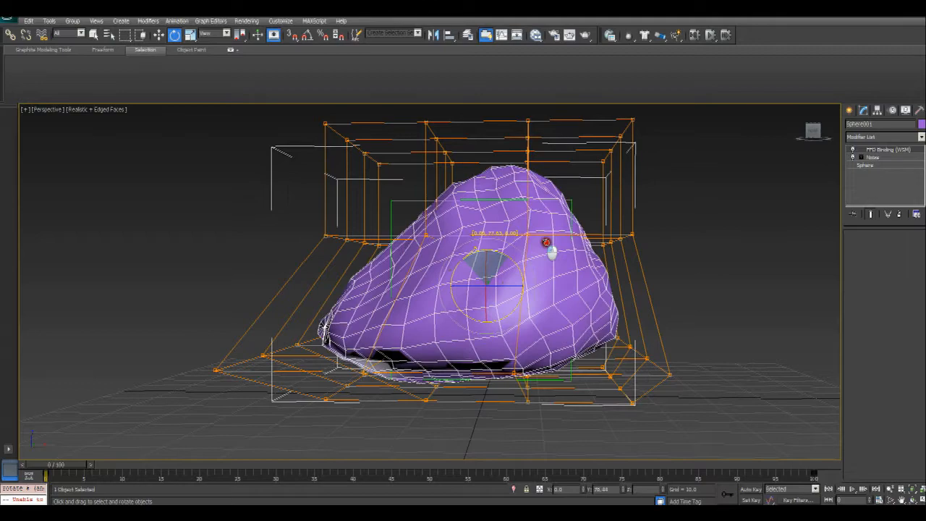
{"action": "left_click_drag", "start_coordinate": [547, 243], "coordinate": [686, 226]}
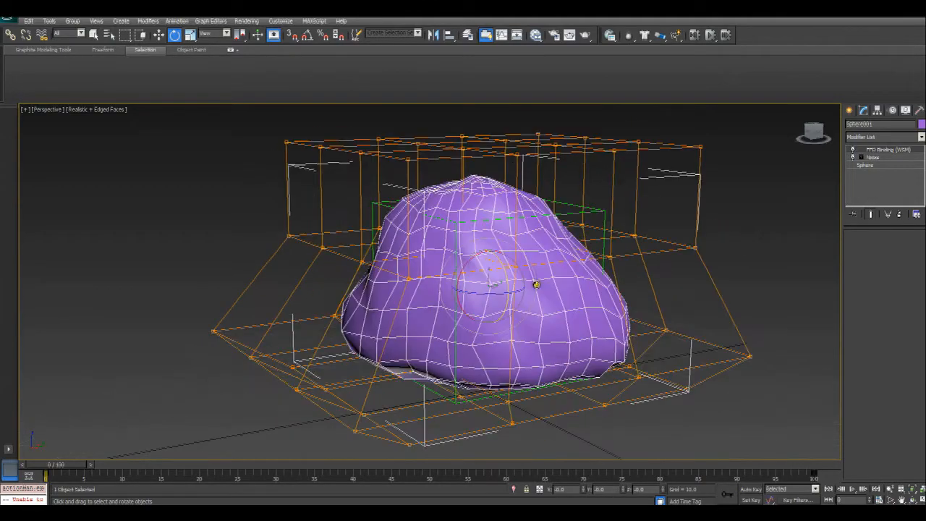
{"action": "left_click_drag", "start_coordinate": [535, 284], "coordinate": [524, 322]}
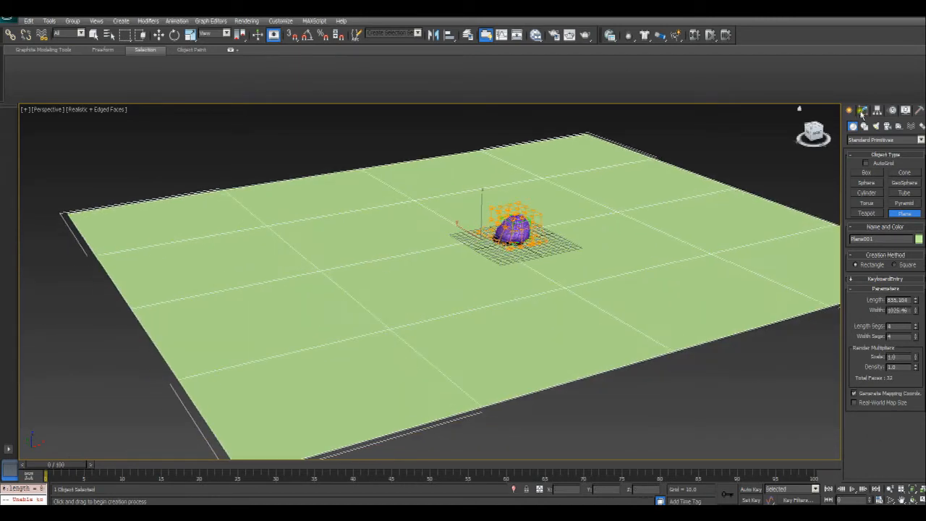
Raise the ground plane's segment counts in Modify and browse modifiers for it.
{"action": "left_click", "coordinate": [863, 110]}
{"action": "type", "text": "20"}
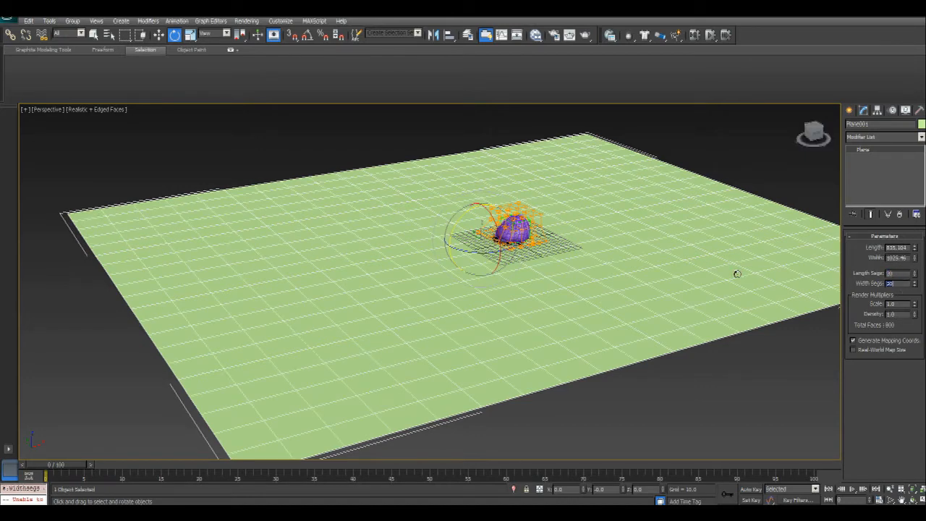
{"action": "left_click_drag", "start_coordinate": [737, 274], "coordinate": [415, 234]}
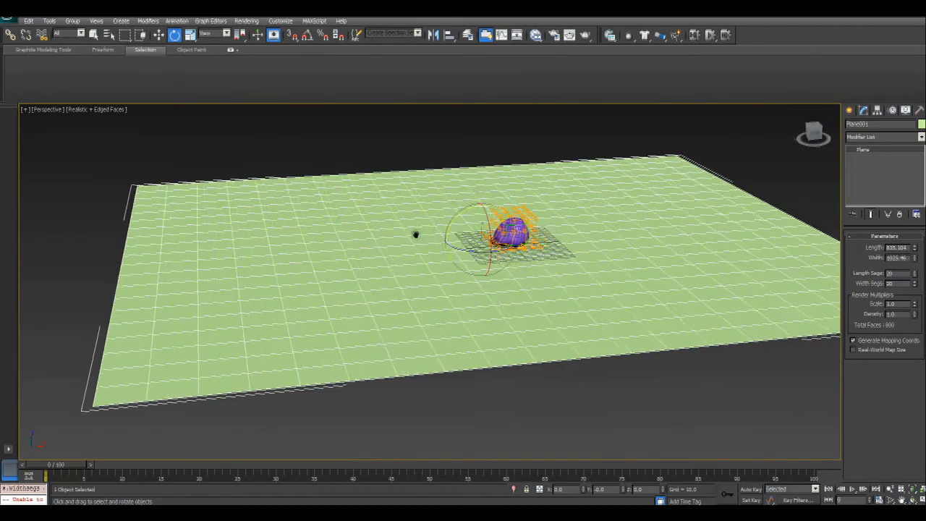
{"action": "left_click", "coordinate": [921, 137]}
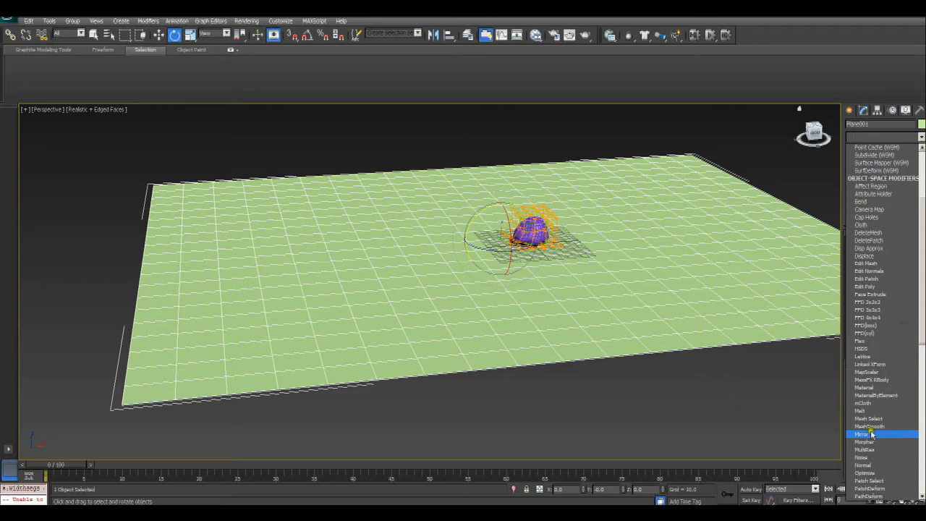
Apply a Noise modifier with Fractal enabled to make the ground plane hilly terrain.
{"action": "left_click", "coordinate": [871, 454]}
{"action": "type", "text": "50"}
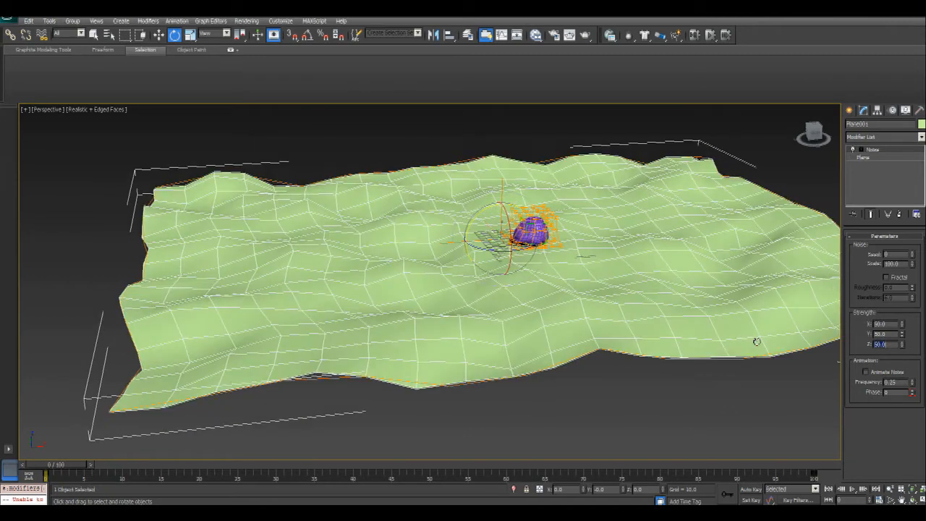
{"action": "left_click", "coordinate": [889, 277]}
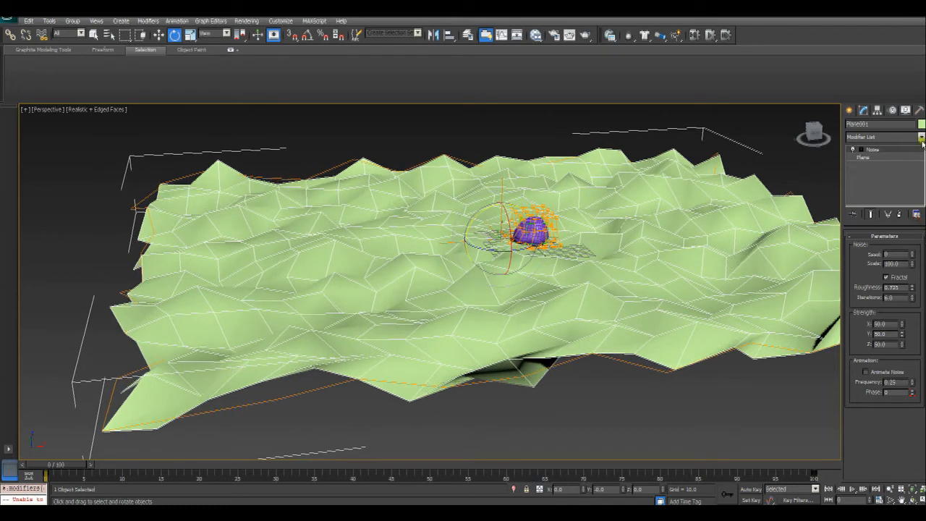
{"action": "left_click", "coordinate": [918, 138]}
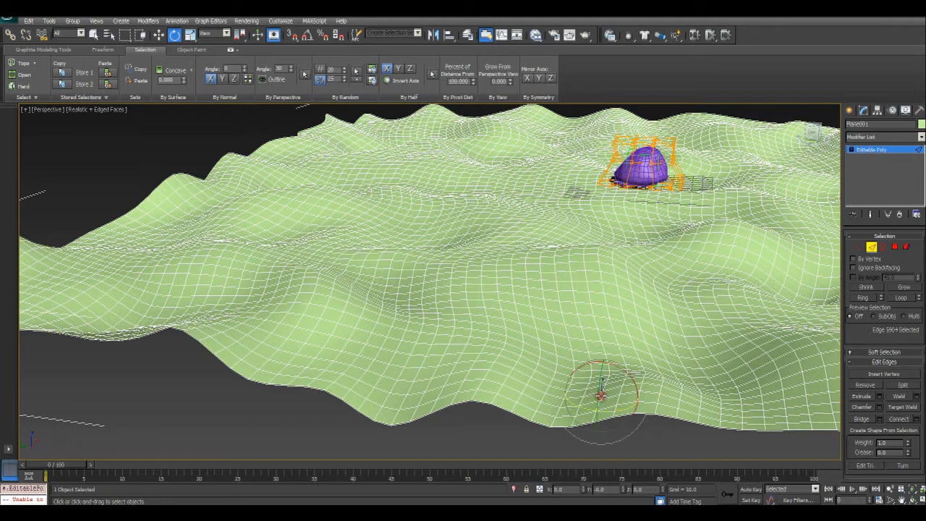
Extract a shape named 'Patch' from a line of terrain edges, then start a Dummy helper.
{"action": "left_click", "coordinate": [903, 297]}
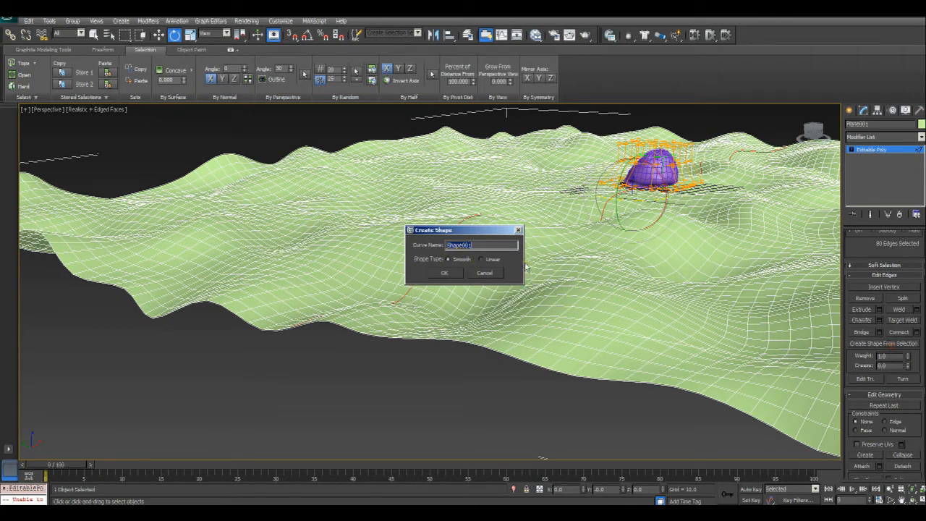
{"action": "type", "text": "Patch"}
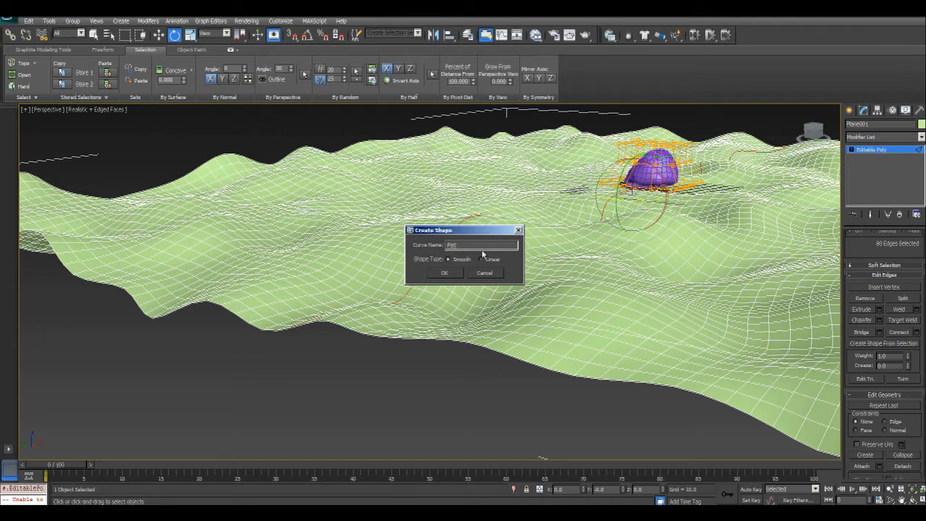
{"action": "left_click", "coordinate": [446, 272]}
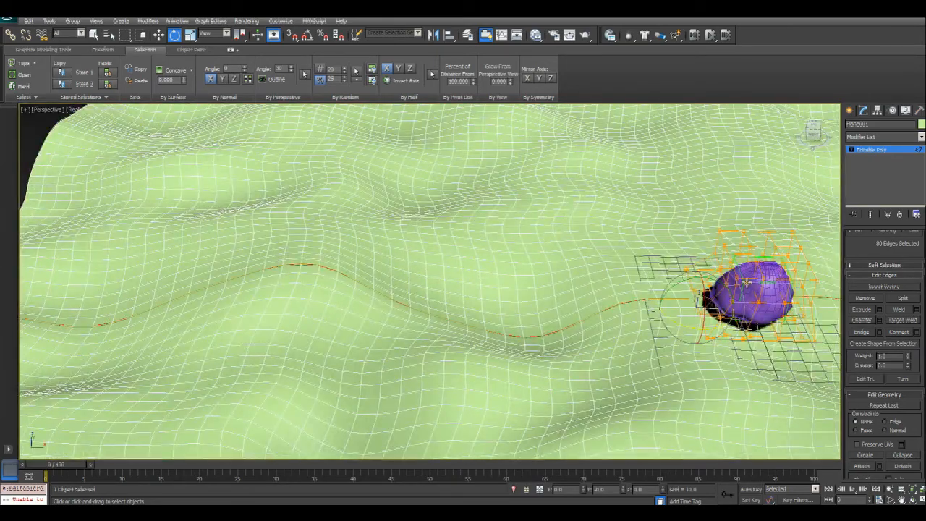
{"action": "left_click", "coordinate": [857, 165]}
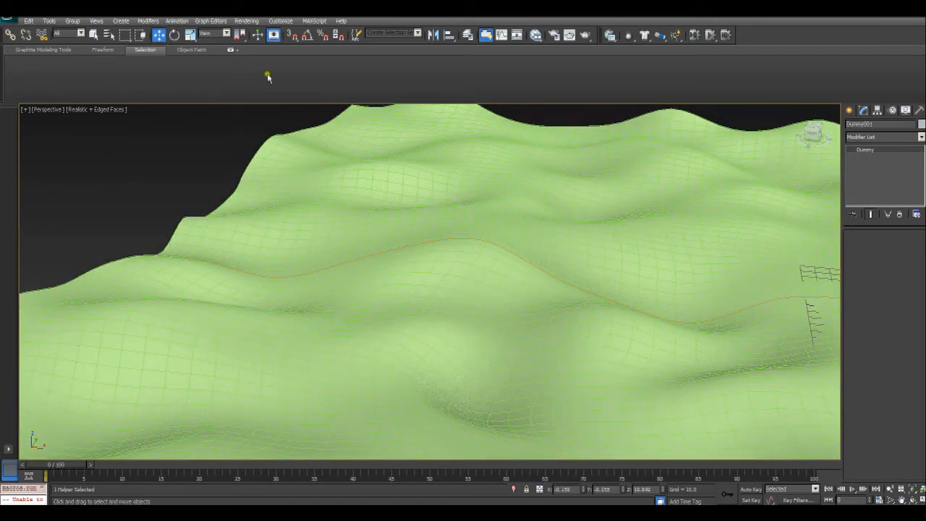
Path-constrain the dummy to the terrain curve and scrub frames to watch the rock travel.
{"action": "left_click", "coordinate": [180, 21]}
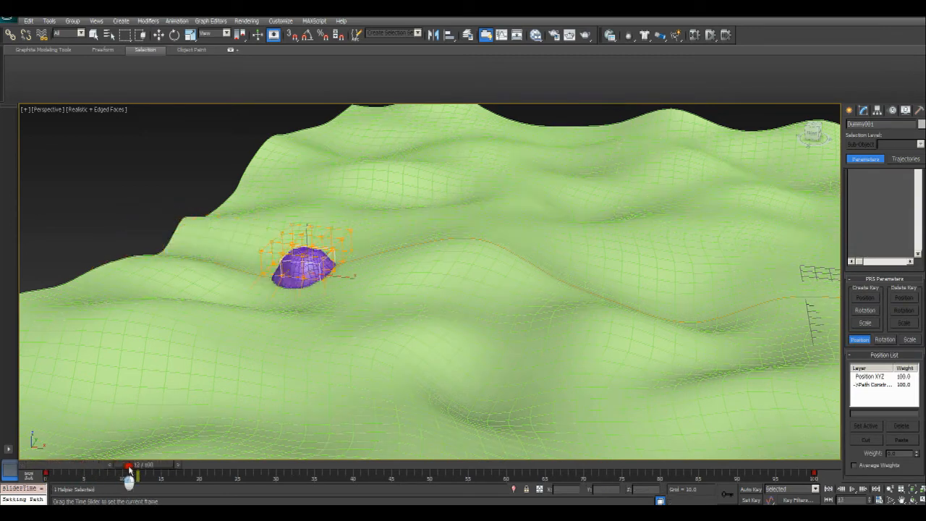
{"action": "left_click_drag", "start_coordinate": [129, 475], "coordinate": [215, 469]}
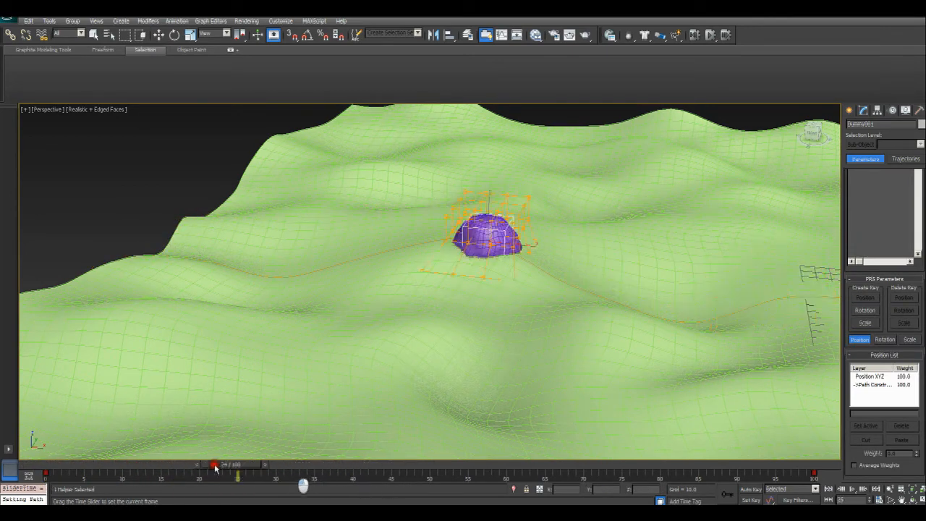
{"action": "left_click_drag", "start_coordinate": [214, 465], "coordinate": [162, 464]}
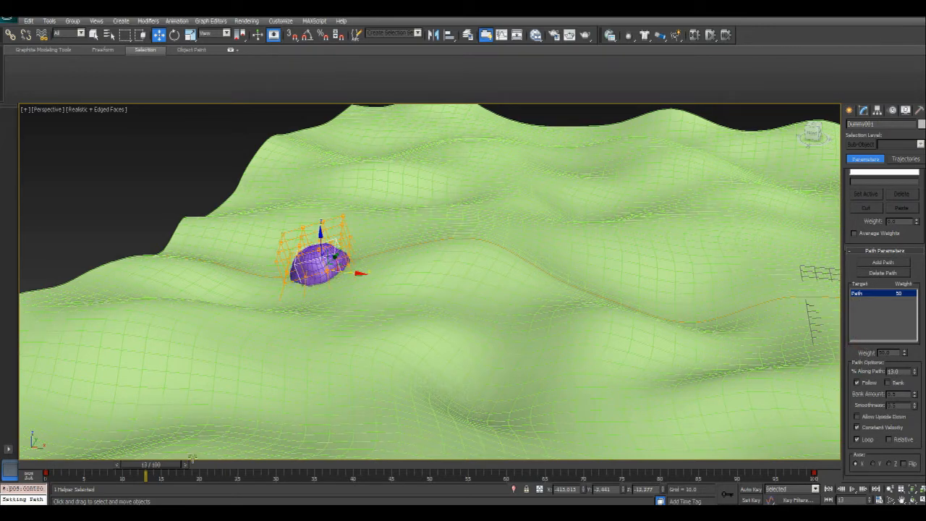
{"action": "left_click_drag", "start_coordinate": [145, 463], "coordinate": [234, 463]}
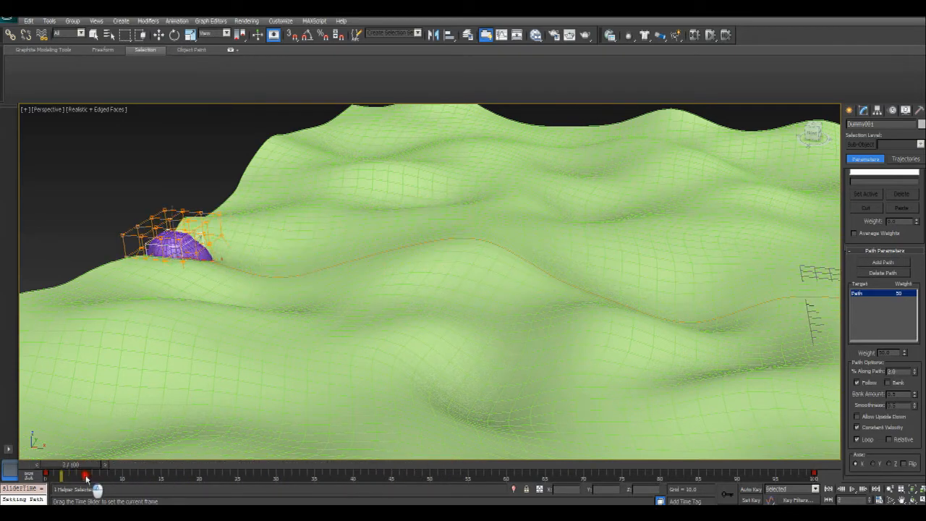
{"action": "left_click_drag", "start_coordinate": [87, 477], "coordinate": [196, 476]}
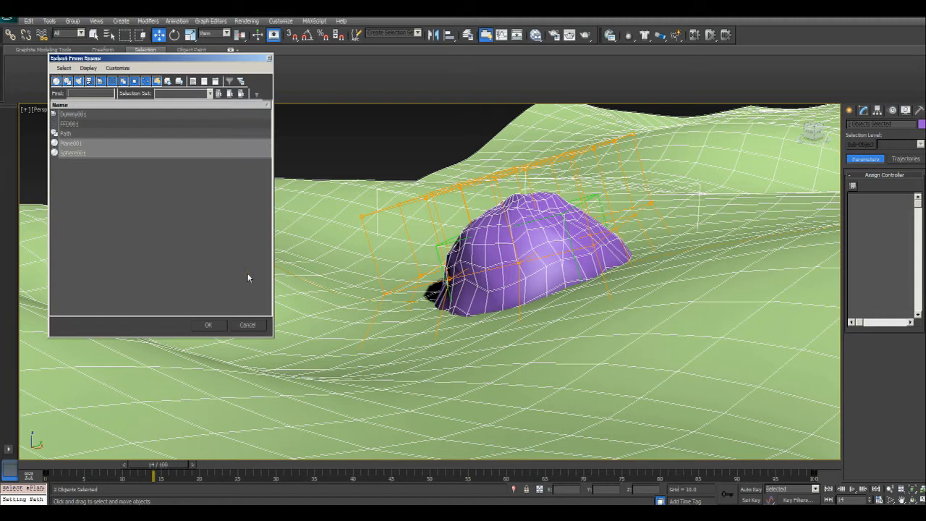
{"action": "left_click", "coordinate": [72, 154]}
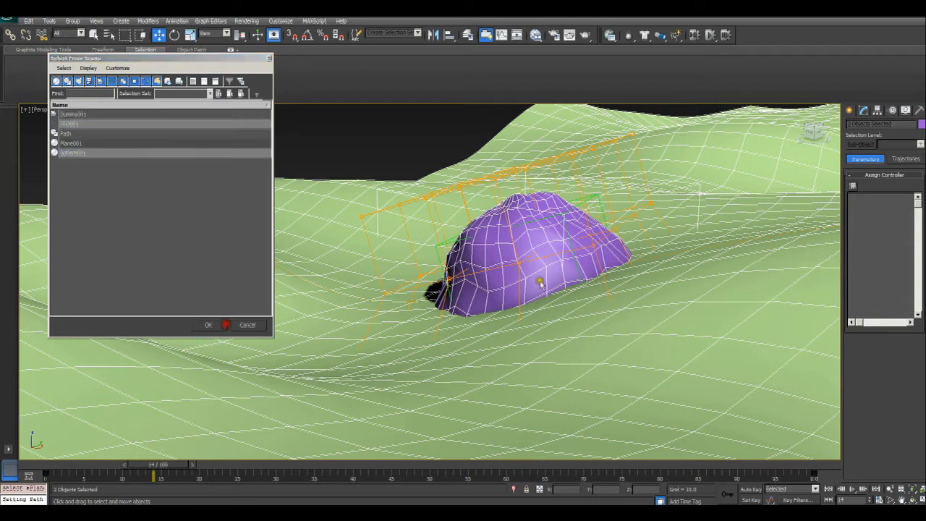
{"action": "left_click", "coordinate": [208, 324]}
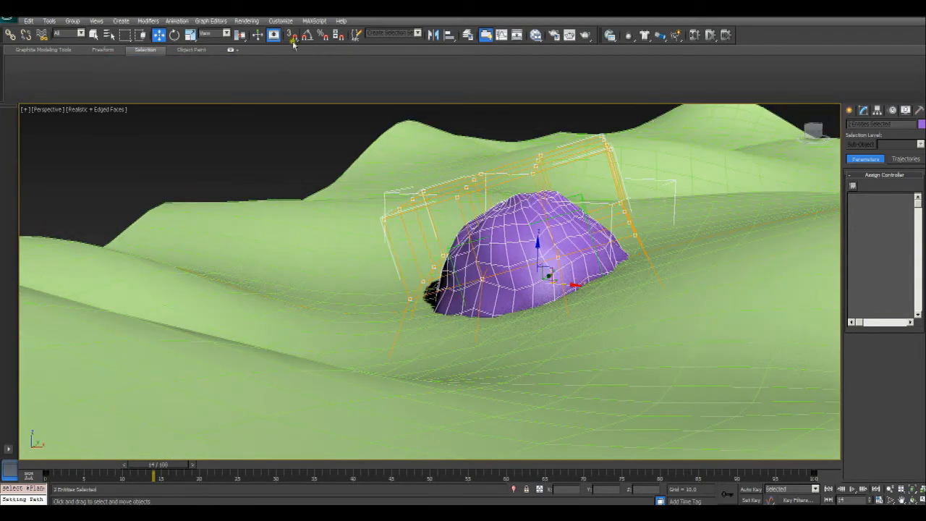
{"action": "left_click", "coordinate": [220, 37]}
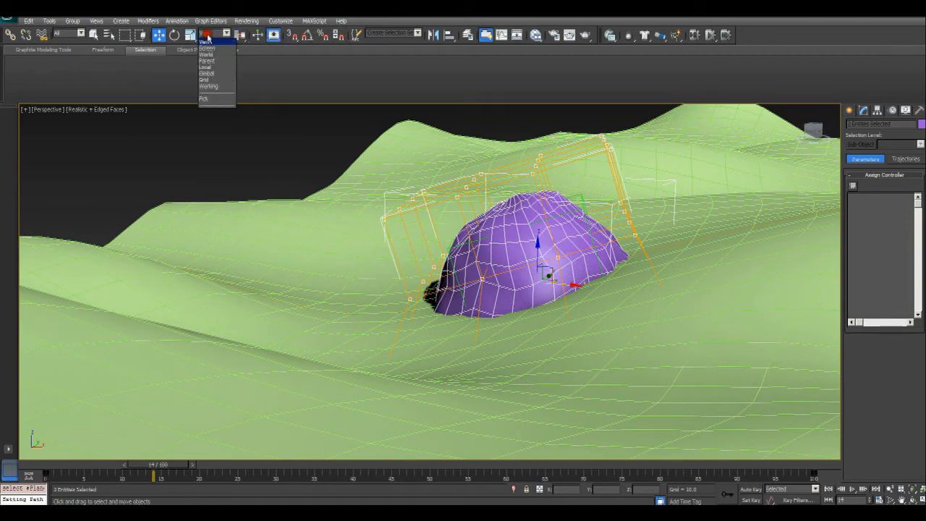
{"action": "left_click", "coordinate": [210, 67]}
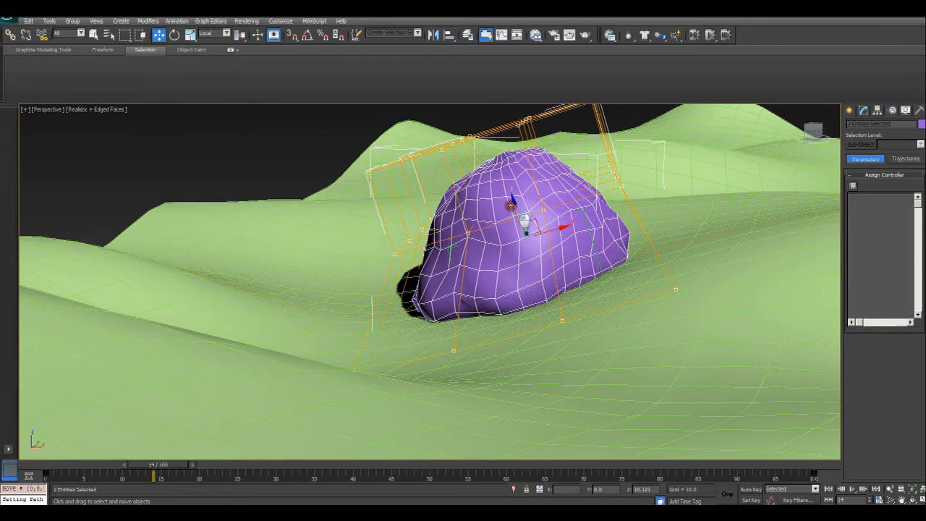
{"action": "left_click_drag", "start_coordinate": [514, 210], "coordinate": [495, 188]}
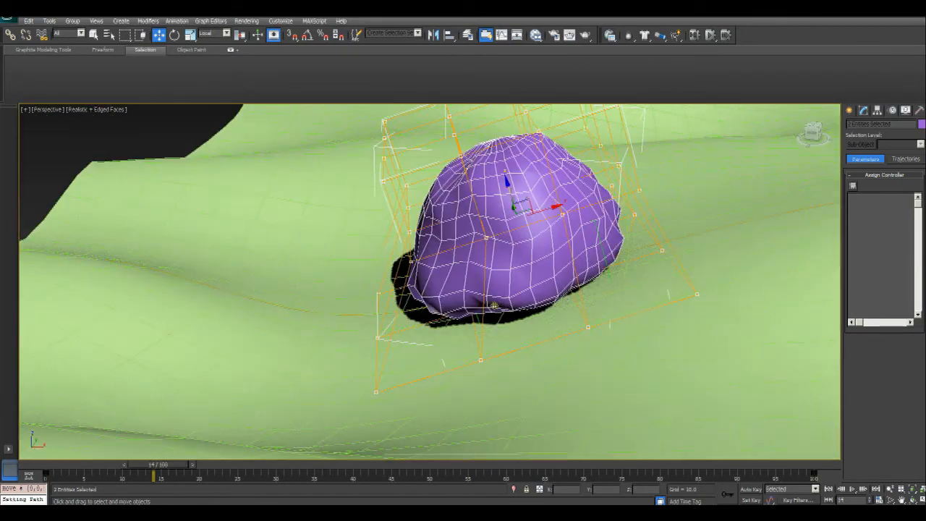
{"action": "left_click_drag", "start_coordinate": [152, 475], "coordinate": [159, 475]}
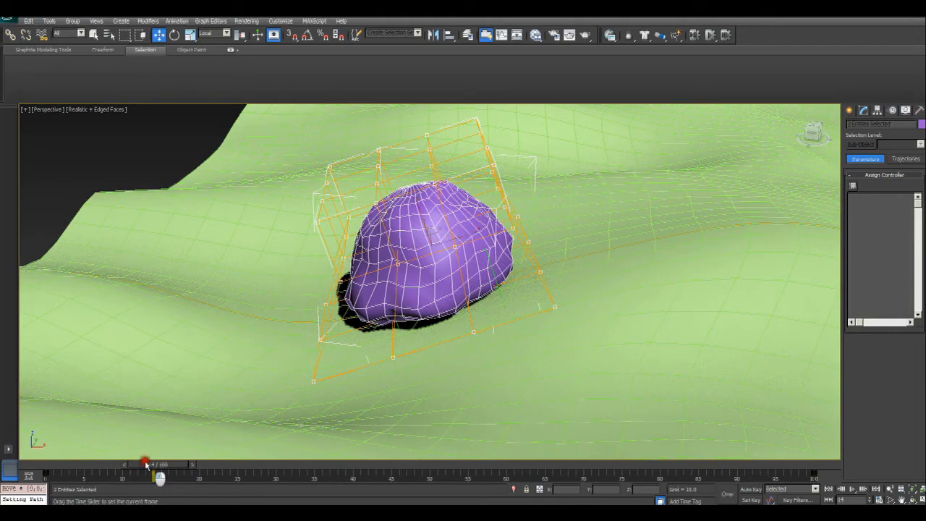
{"action": "left_click_drag", "start_coordinate": [159, 476], "coordinate": [147, 477]}
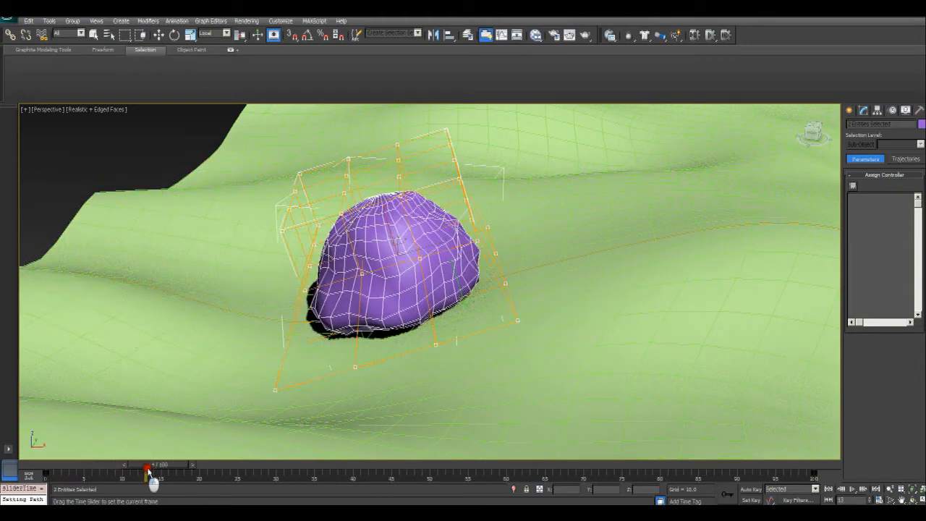
{"action": "left_click_drag", "start_coordinate": [148, 472], "coordinate": [159, 472]}
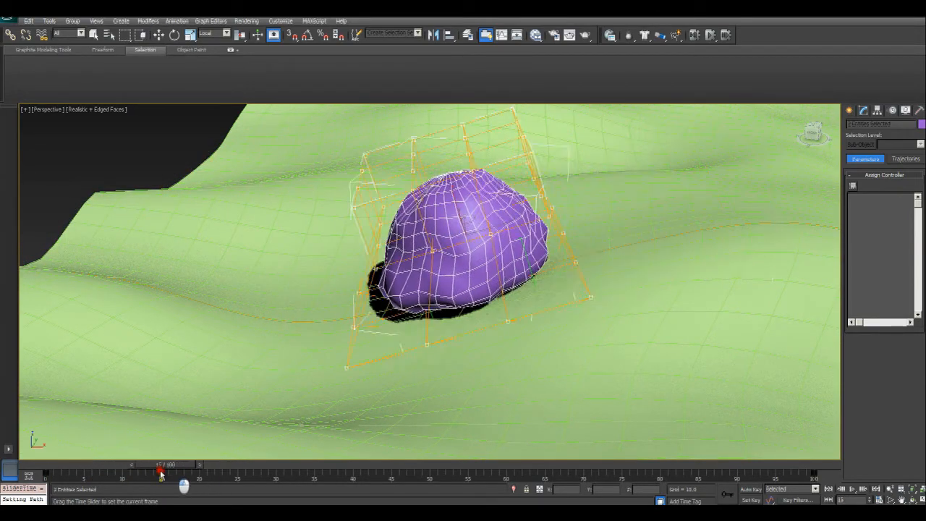
{"action": "left_click_drag", "start_coordinate": [161, 473], "coordinate": [230, 480]}
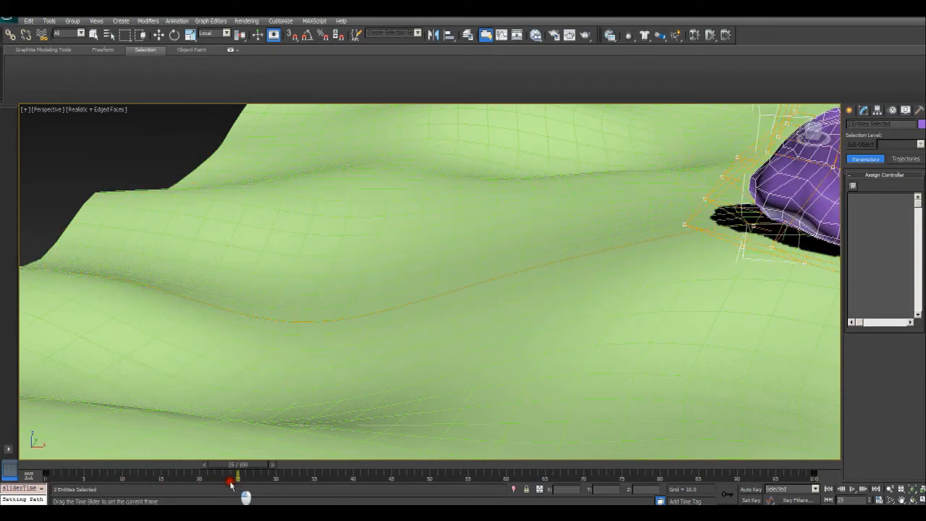
{"action": "left_click_drag", "start_coordinate": [230, 479], "coordinate": [152, 479]}
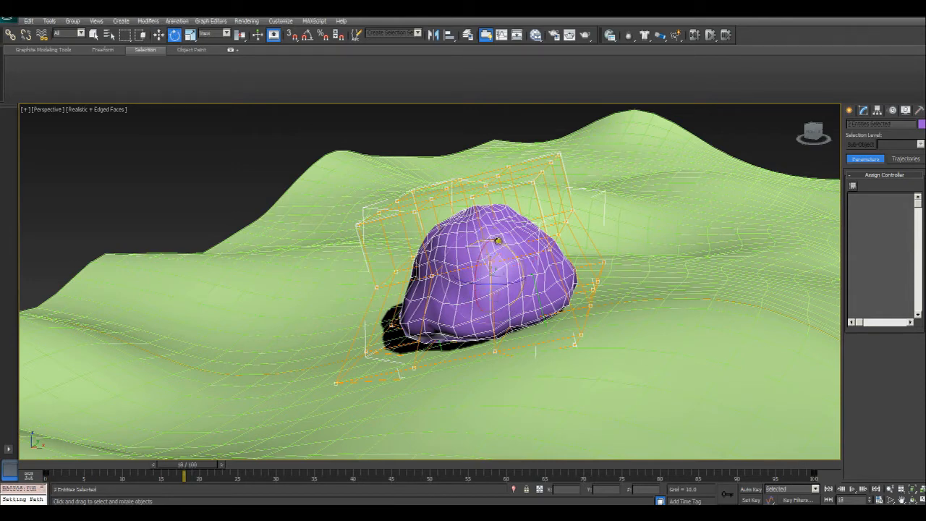
Select the rock and bring up the float controller list for its Y Rotation track.
{"action": "left_click_drag", "start_coordinate": [498, 241], "coordinate": [509, 249]}
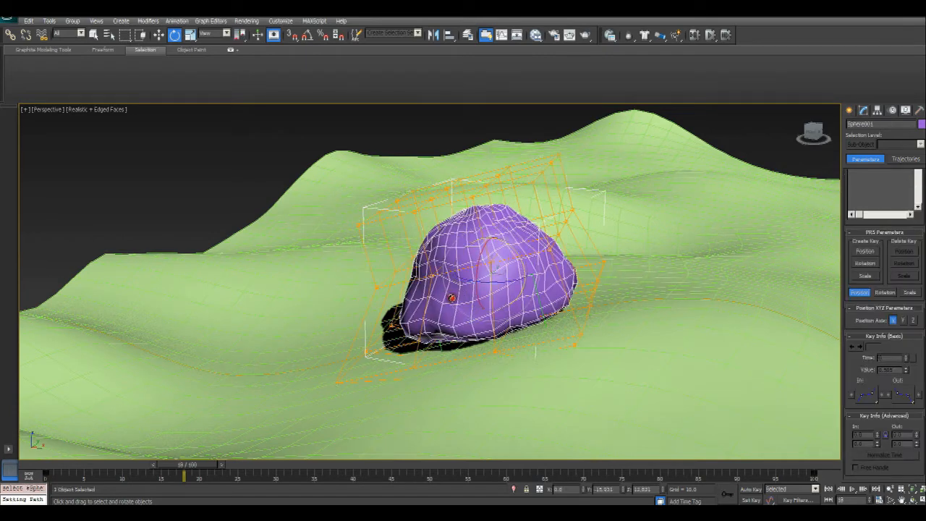
{"action": "left_click_drag", "start_coordinate": [452, 296], "coordinate": [535, 282]}
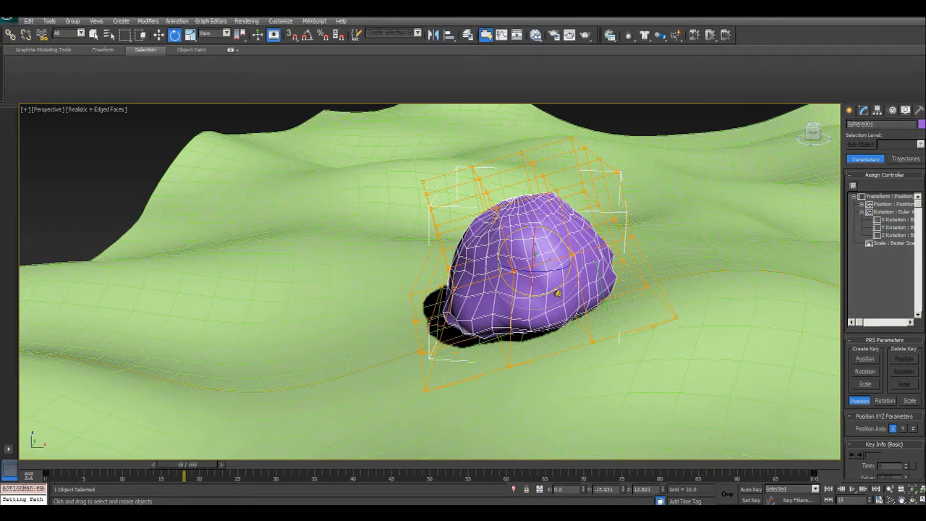
{"action": "left_click", "coordinate": [895, 228]}
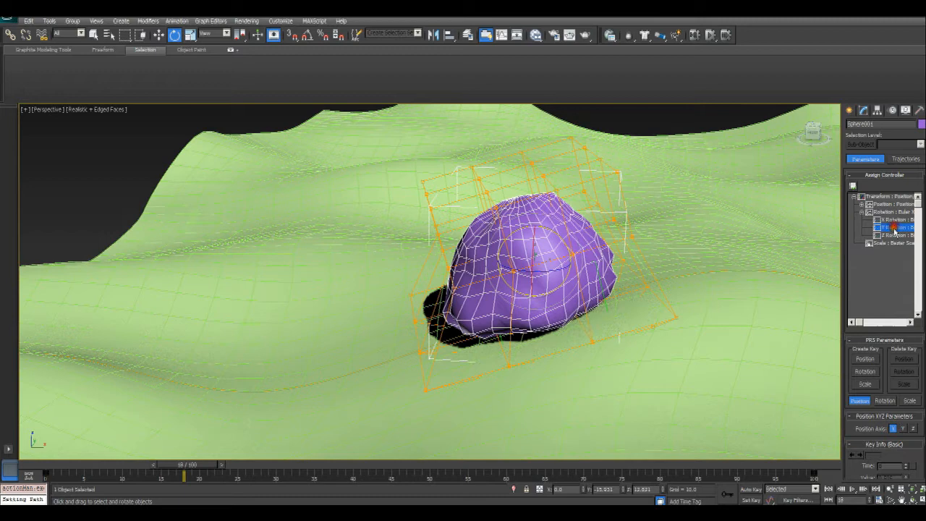
{"action": "left_click", "coordinate": [858, 182]}
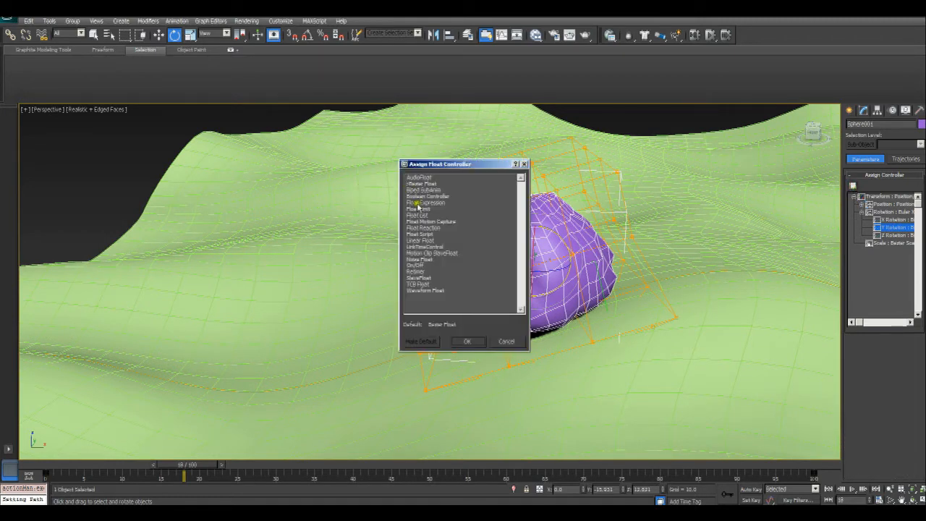
Assign a Float Expression controller to Y Rotation and start naming a scalar variable.
{"action": "left_click", "coordinate": [437, 203]}
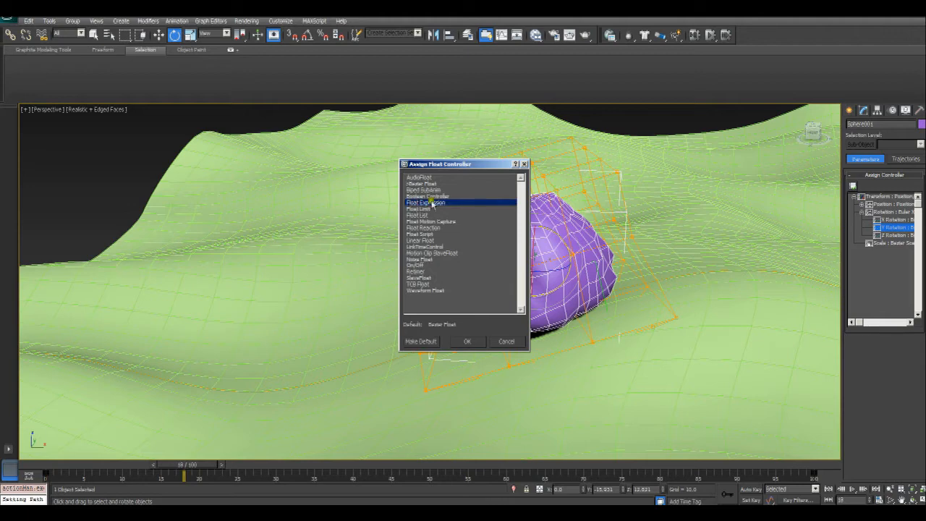
{"action": "left_click", "coordinate": [469, 342]}
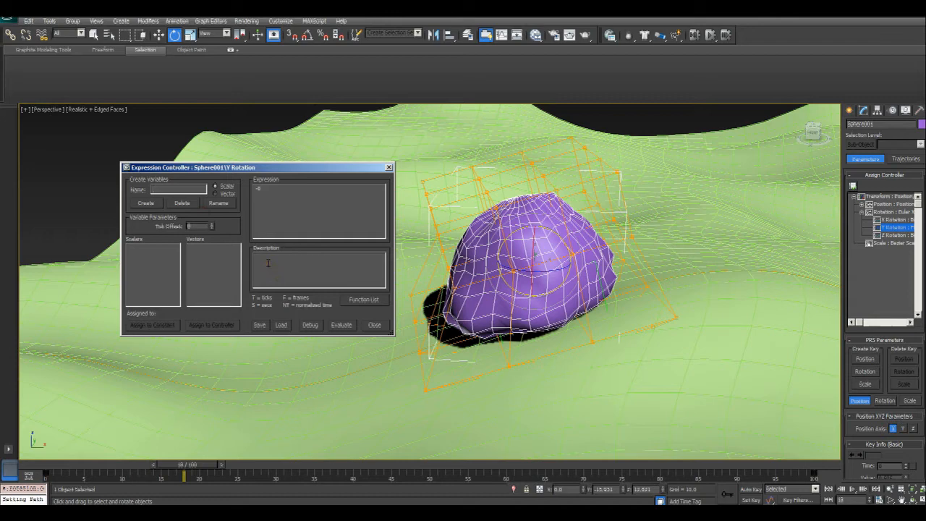
{"action": "type", "text": "F"}
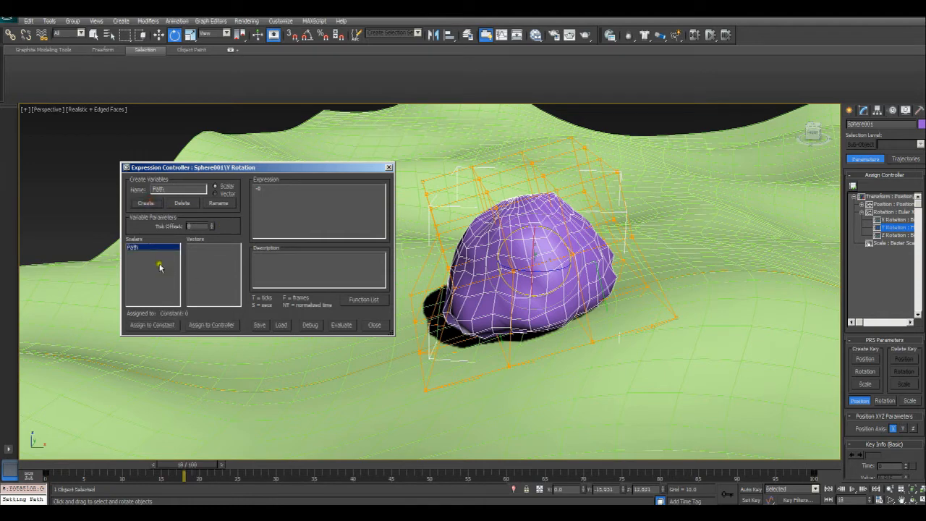
Assign the Path variable to the dummy's Path Constraint Percent track.
{"action": "left_click", "coordinate": [211, 325]}
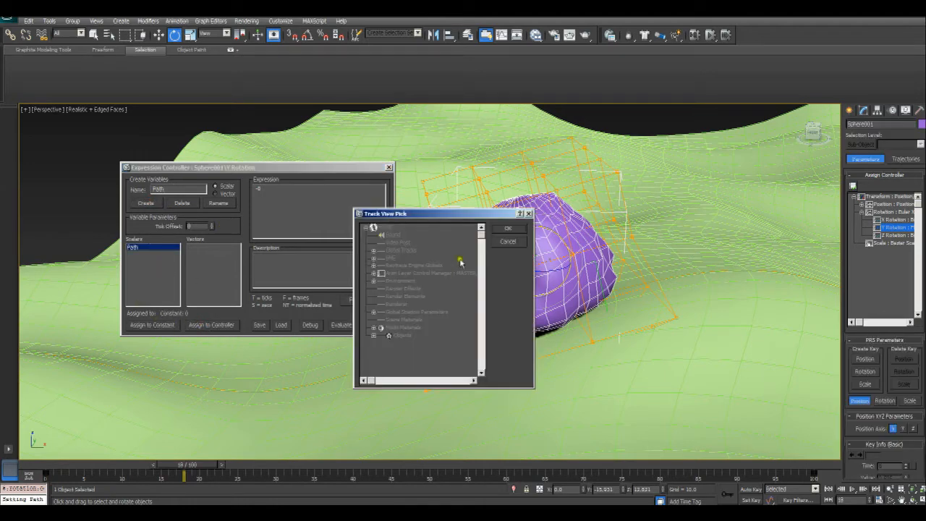
{"action": "left_click", "coordinate": [370, 336]}
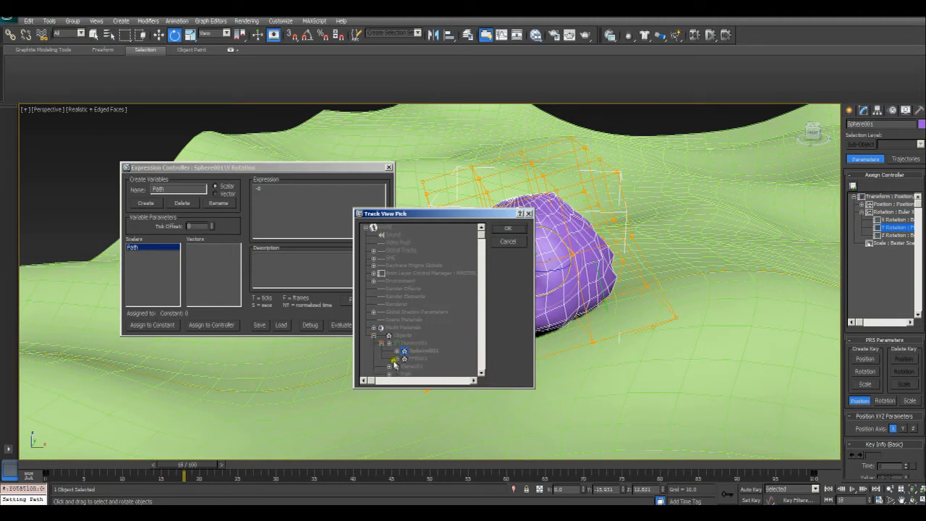
{"action": "left_click", "coordinate": [392, 349]}
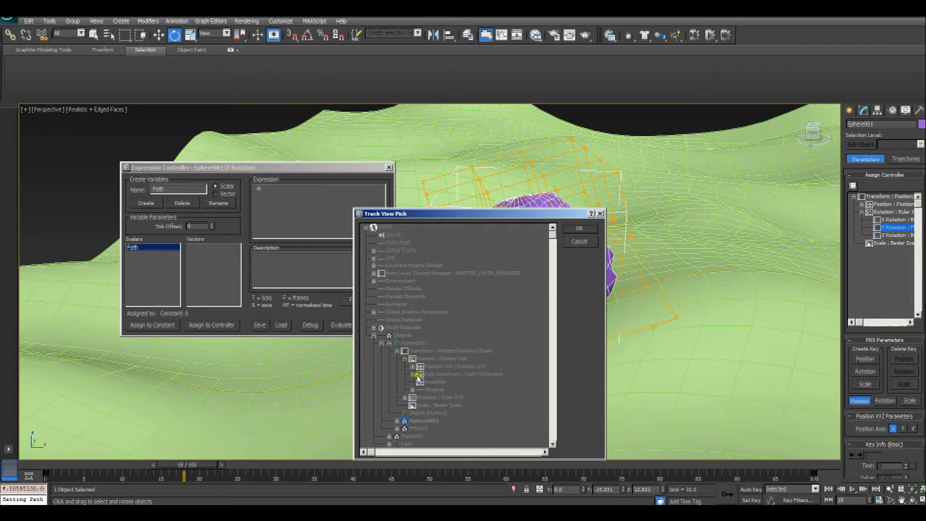
{"action": "left_click", "coordinate": [407, 374]}
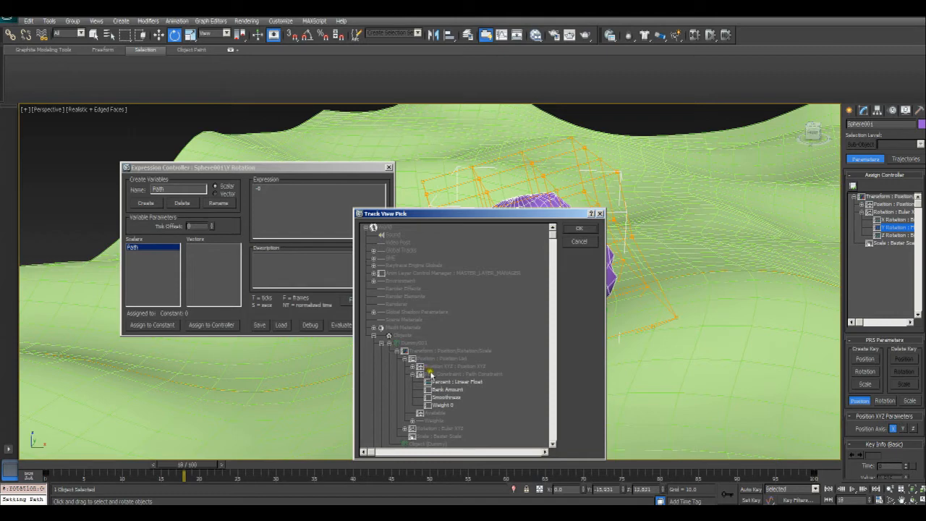
{"action": "left_click", "coordinate": [448, 382]}
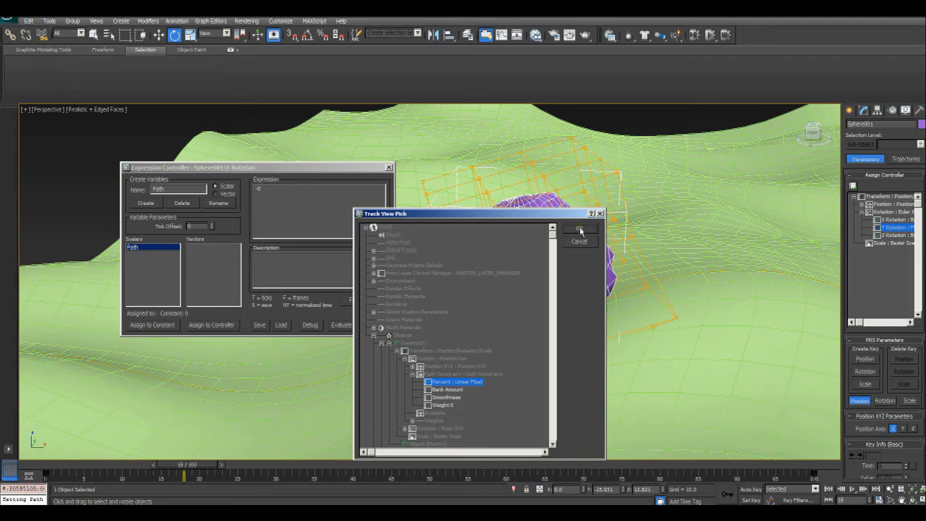
{"action": "left_click", "coordinate": [579, 239]}
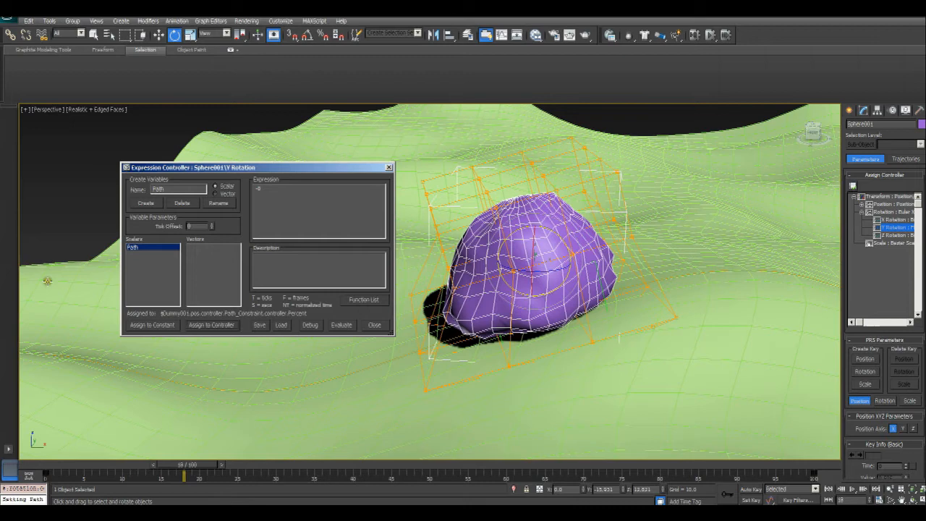
Enter 'Path' as the Y-rotation expression, evaluate it, and test by scrubbing.
{"action": "left_click", "coordinate": [145, 249]}
{"action": "type", "text": "Path"}
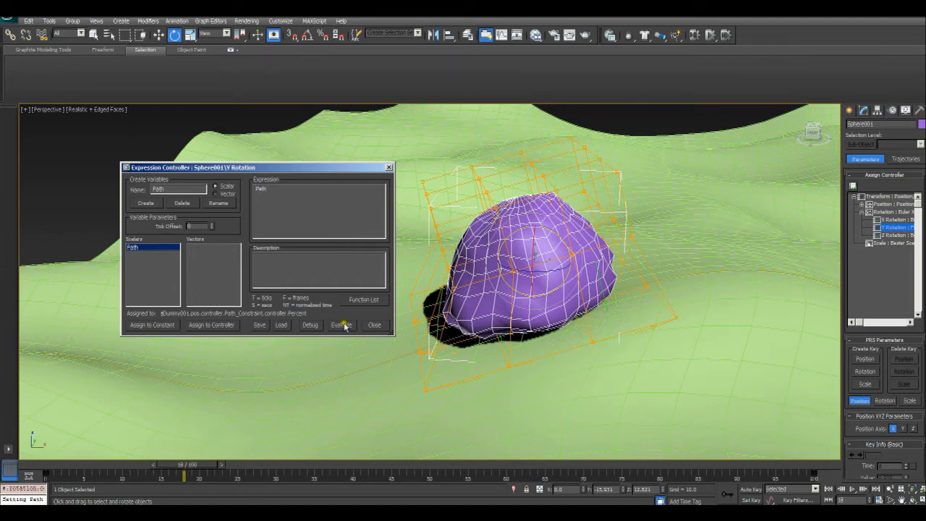
{"action": "left_click", "coordinate": [341, 324]}
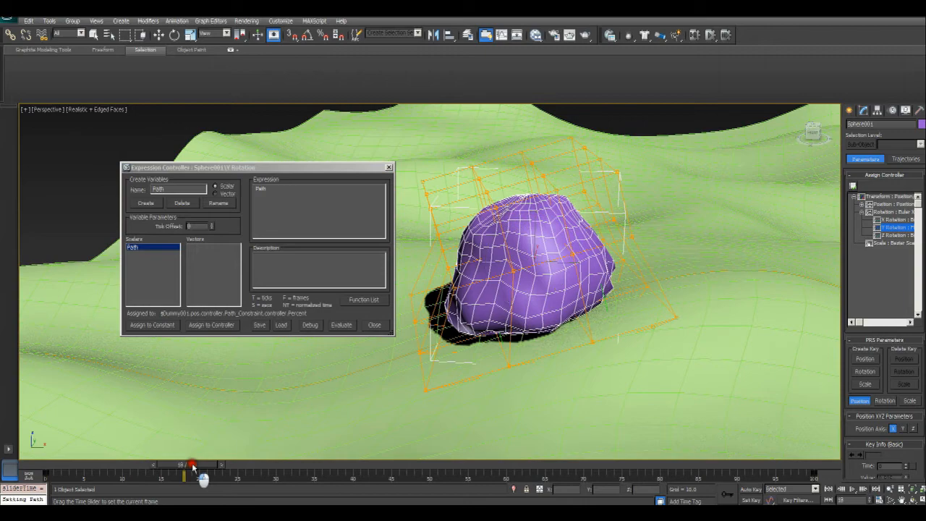
{"action": "left_click_drag", "start_coordinate": [191, 465], "coordinate": [168, 478]}
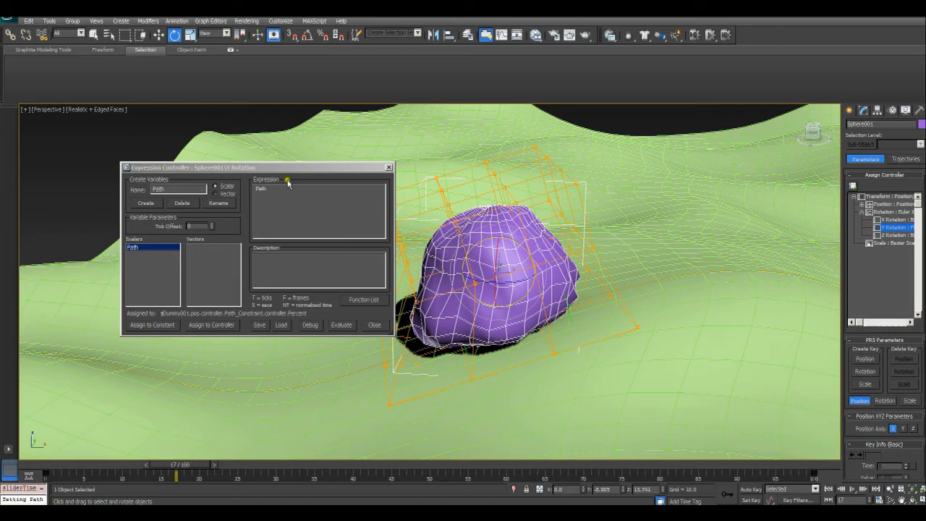
{"action": "left_click", "coordinate": [289, 189]}
{"action": "type", "text": "*50"}
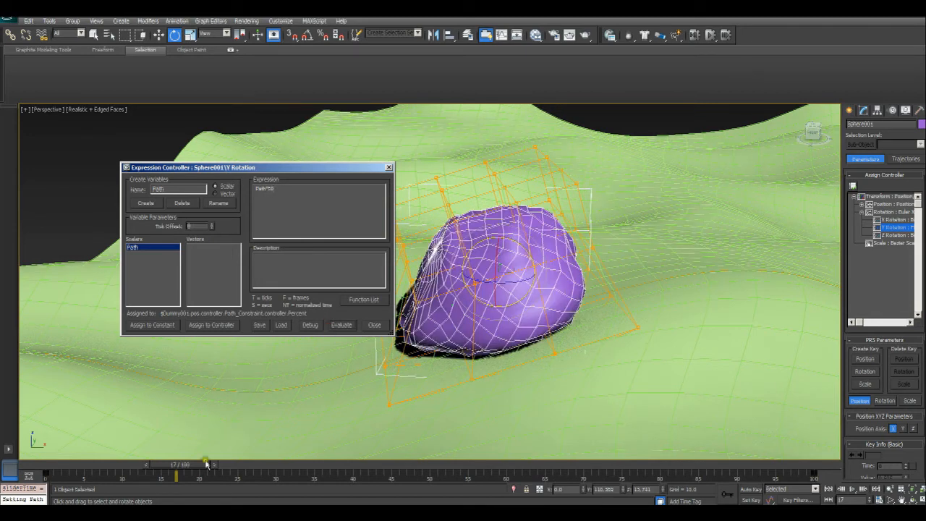
Check the multiplied Path roll, close the Expression Controller, and scrub the timeline to preview.
{"action": "left_click_drag", "start_coordinate": [206, 465], "coordinate": [246, 465]}
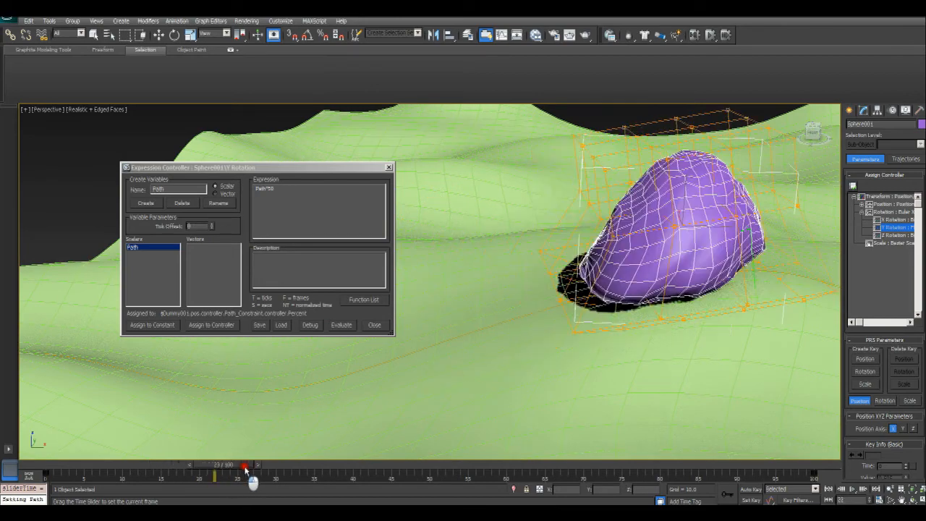
{"action": "left_click_drag", "start_coordinate": [245, 464], "coordinate": [216, 479]}
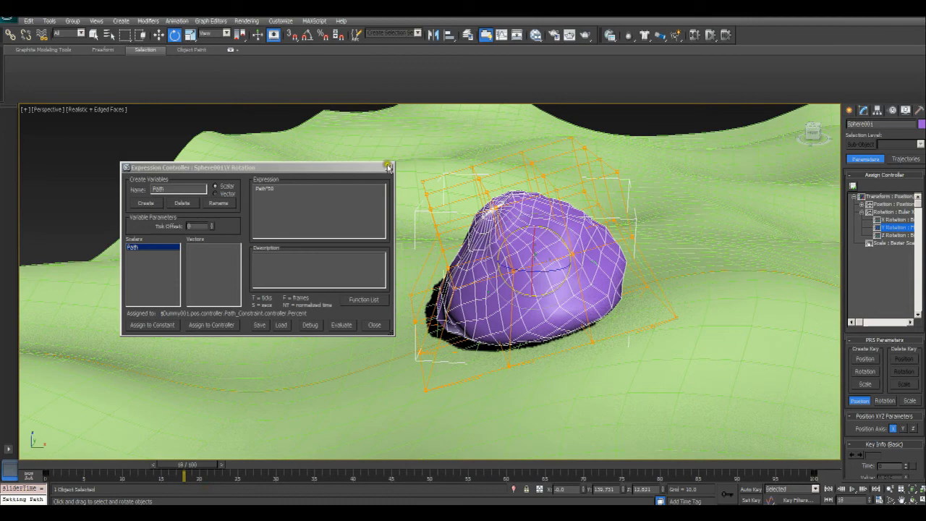
{"action": "left_click", "coordinate": [388, 168]}
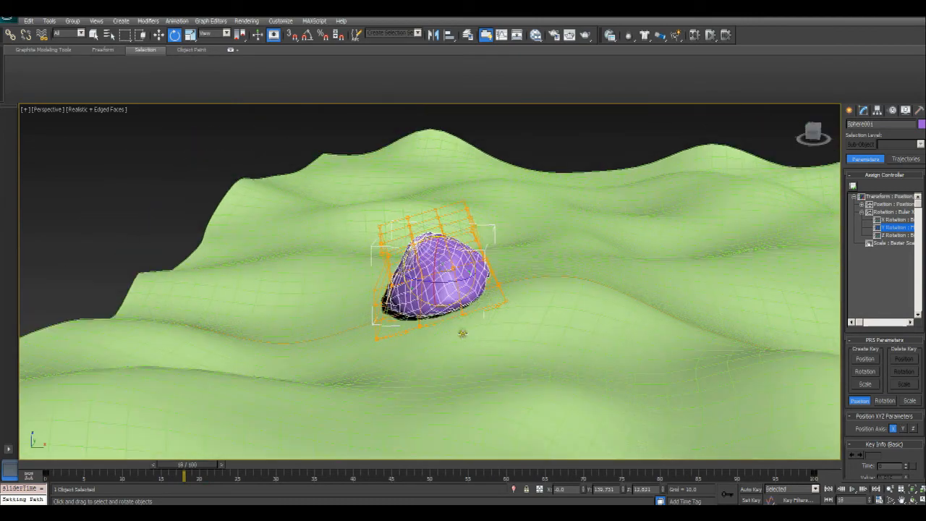
{"action": "left_click_drag", "start_coordinate": [185, 475], "coordinate": [206, 471]}
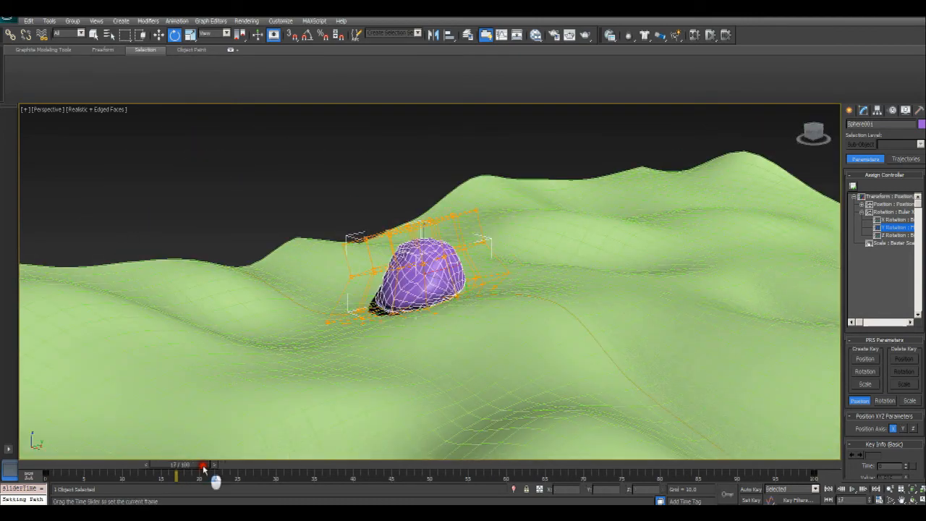
{"action": "left_click_drag", "start_coordinate": [204, 468], "coordinate": [283, 486]}
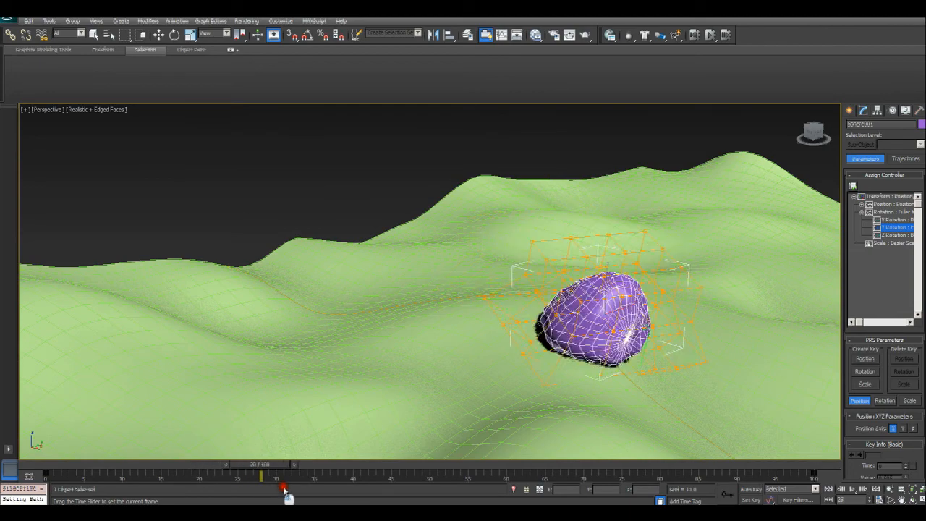
{"action": "left_click_drag", "start_coordinate": [282, 487], "coordinate": [124, 475]}
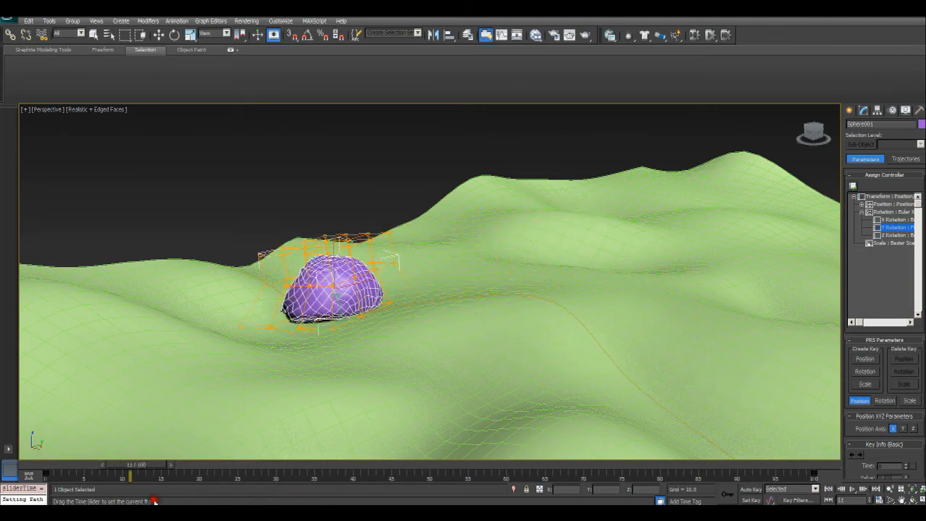
{"action": "left_click_drag", "start_coordinate": [131, 464], "coordinate": [195, 465]}
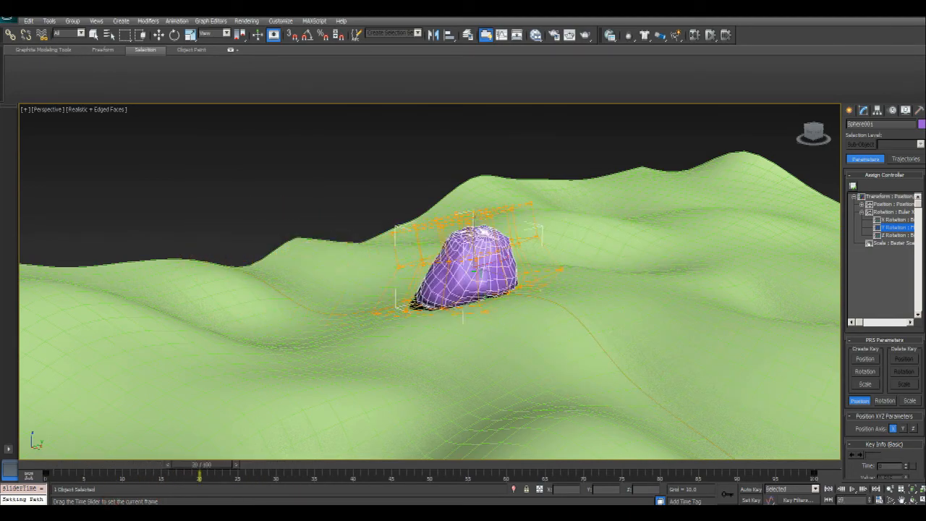